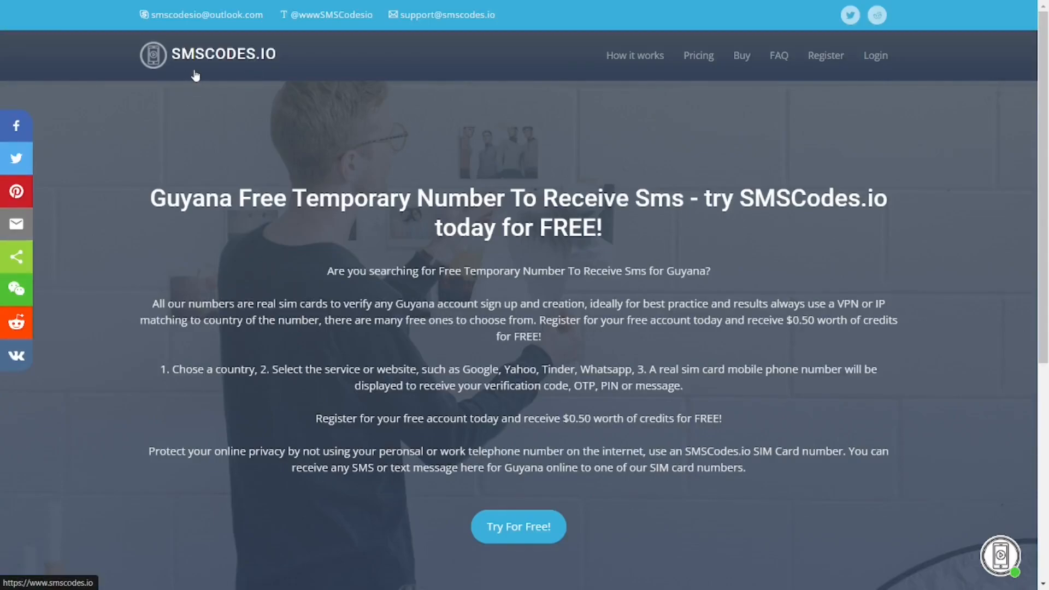
{"action": "mouse_move", "coordinate": [265, 73]}
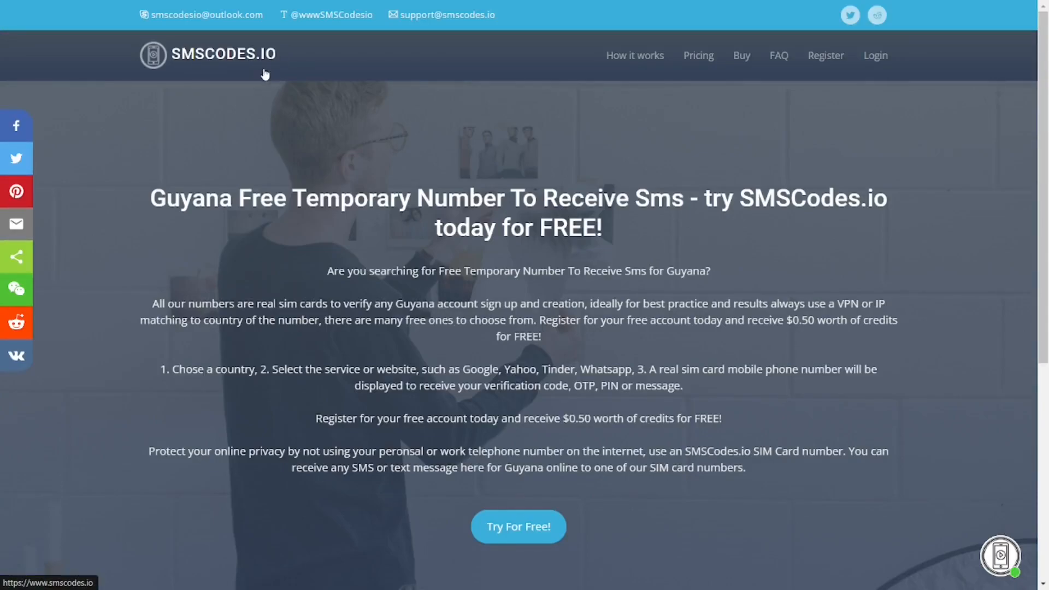
{"action": "mouse_move", "coordinate": [334, 122]}
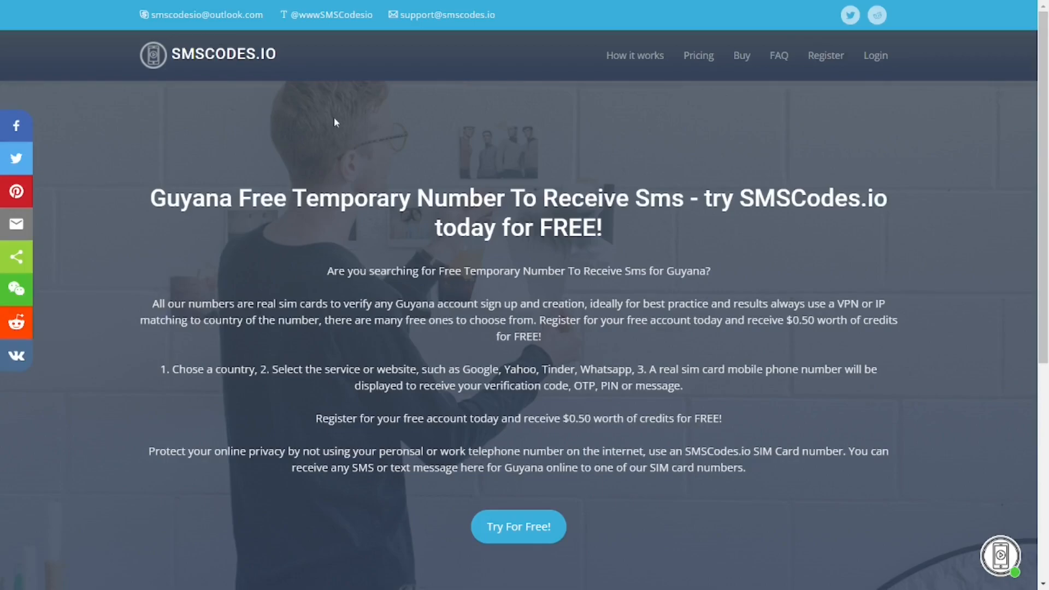
{"action": "mouse_move", "coordinate": [499, 249]}
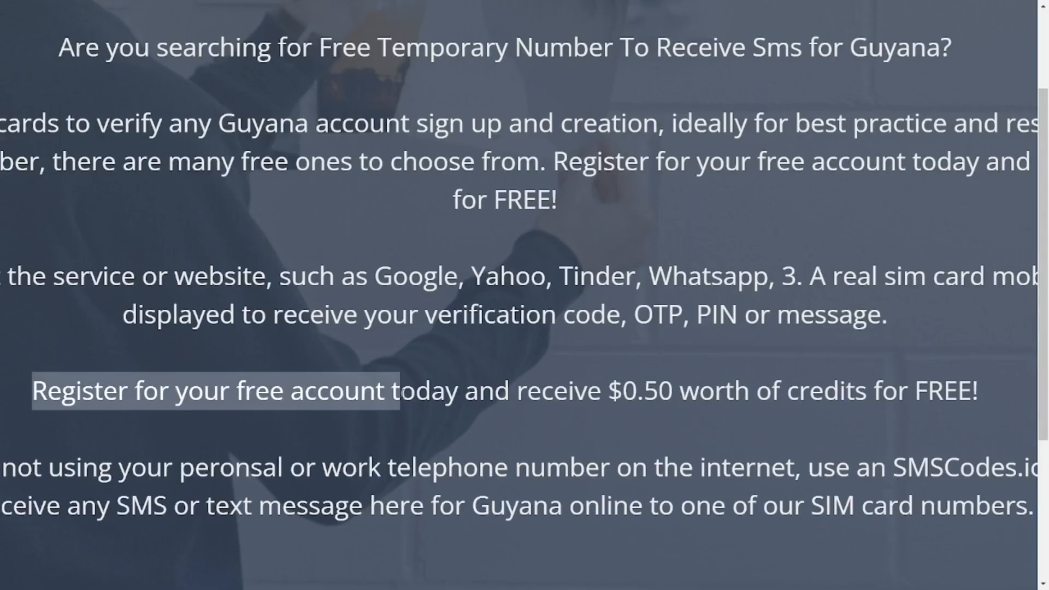
Start the free sign-up and fill in the email with the suggested strong password
{"action": "scroll", "scroll_direction": "down", "scroll_amount": 3}
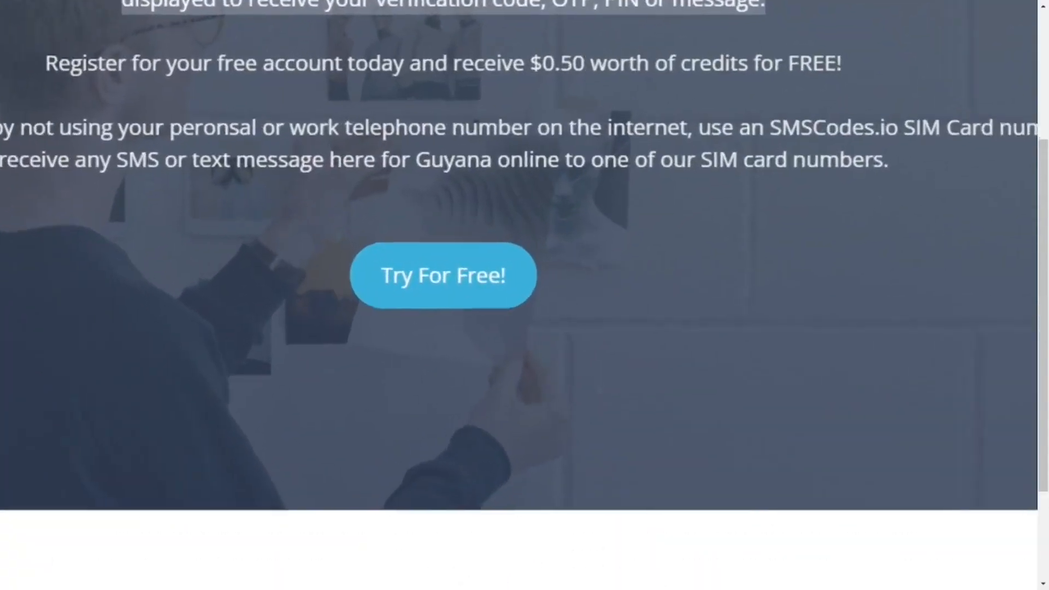
{"action": "scroll", "scroll_direction": "up", "scroll_amount": 3}
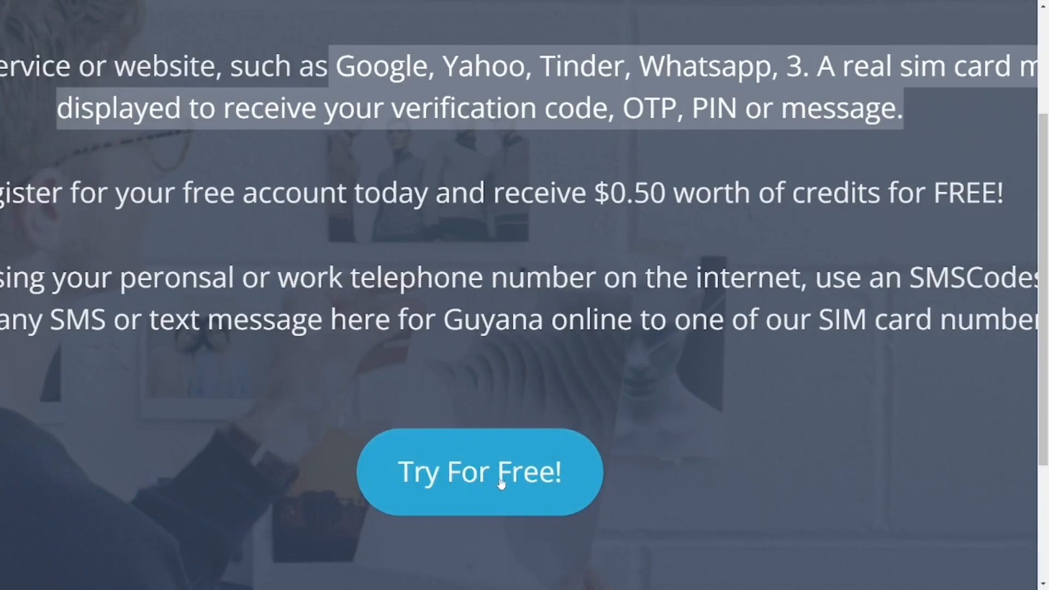
{"action": "left_click", "coordinate": [479, 472]}
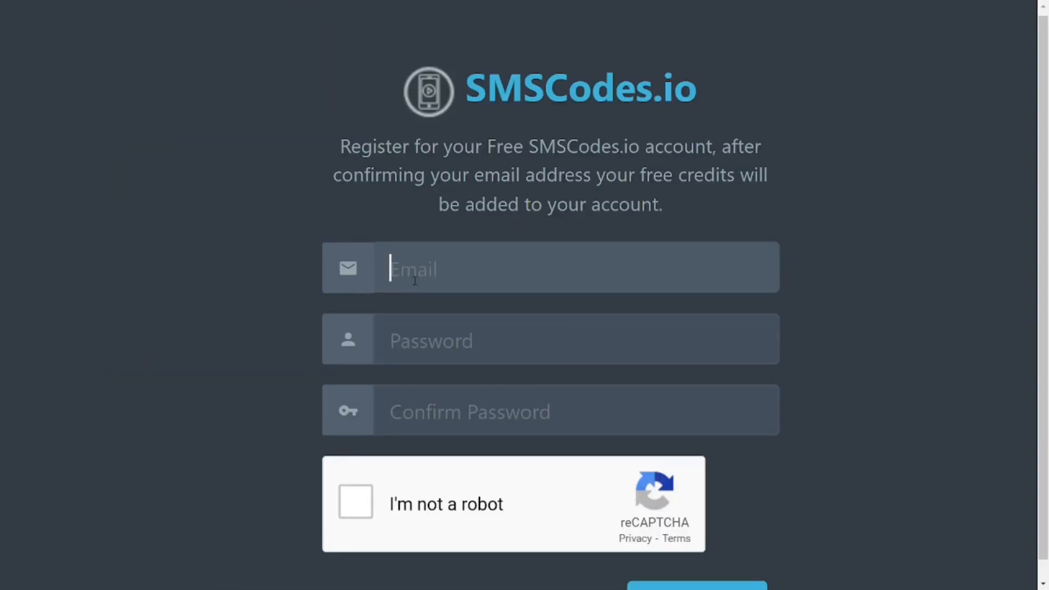
{"action": "left_click", "coordinate": [550, 340]}
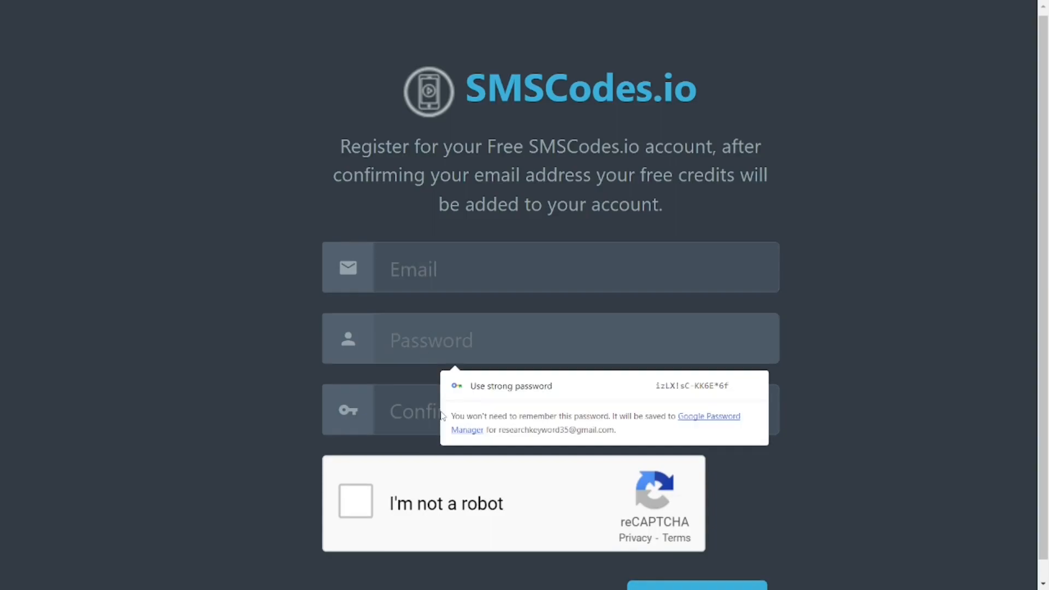
{"action": "left_click", "coordinate": [549, 268]}
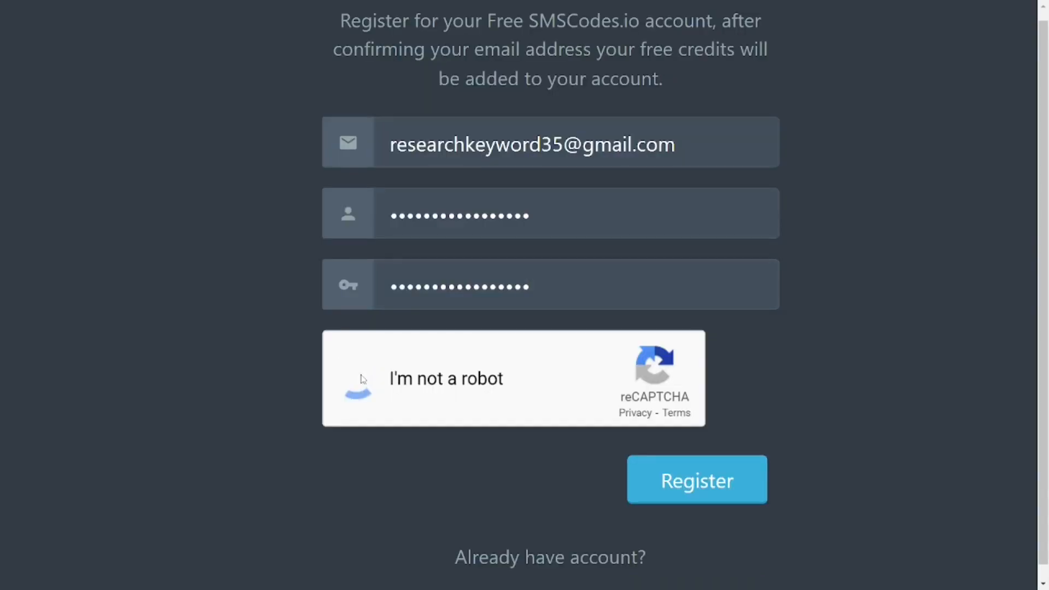
Pass the reCAPTCHA picture challenge and submit the account registration
{"action": "left_click", "coordinate": [357, 378]}
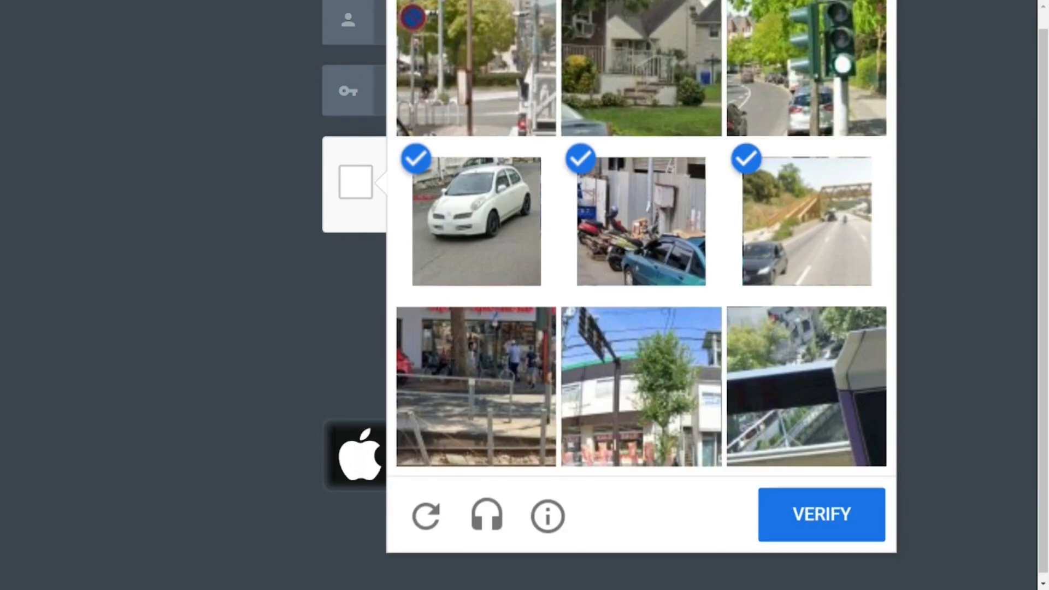
{"action": "left_click", "coordinate": [820, 515]}
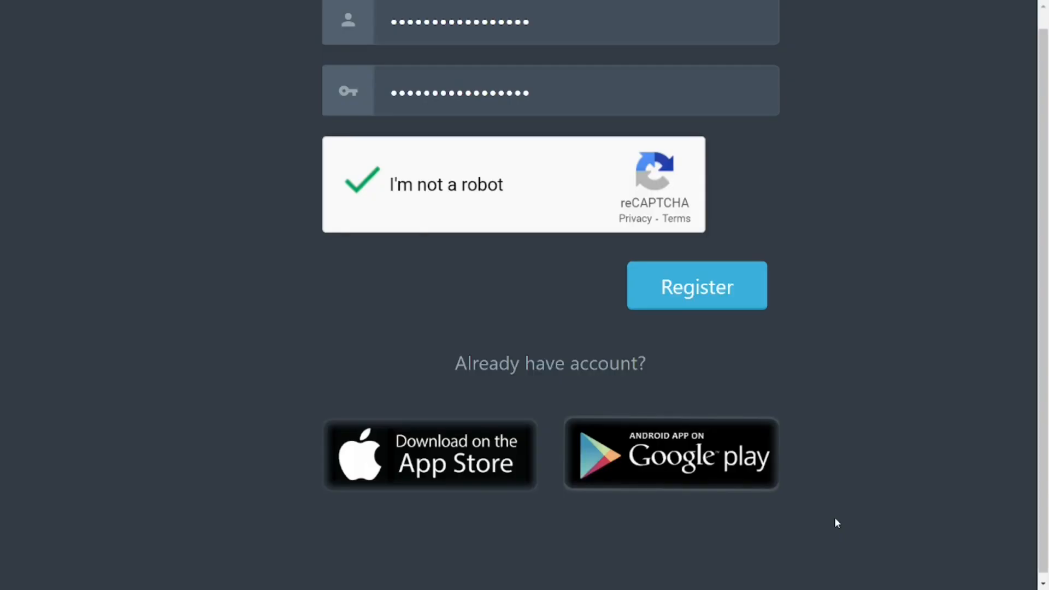
{"action": "left_click", "coordinate": [696, 286]}
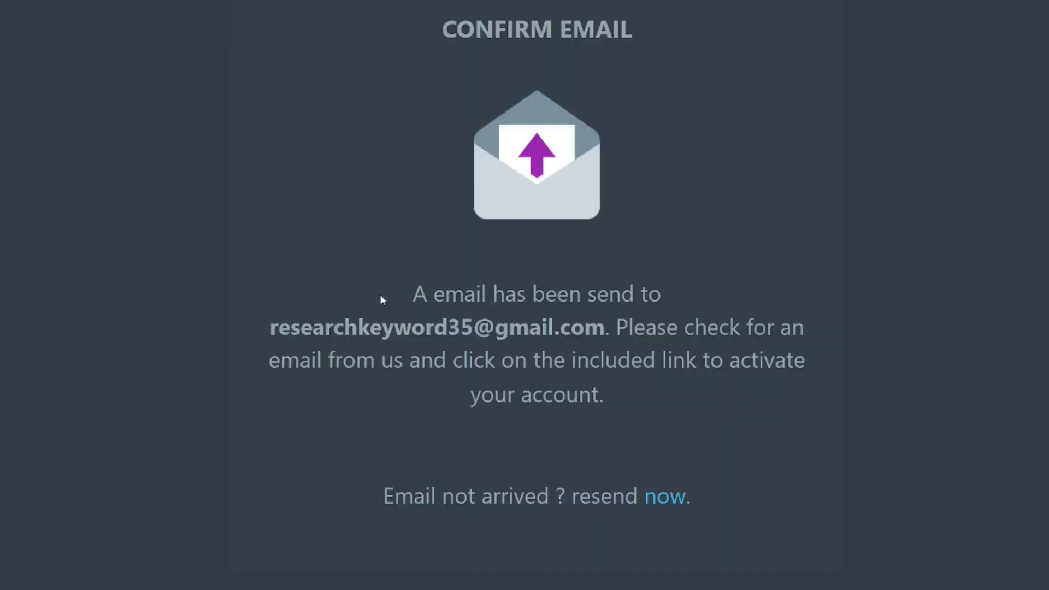
{"action": "mouse_move", "coordinate": [409, 273]}
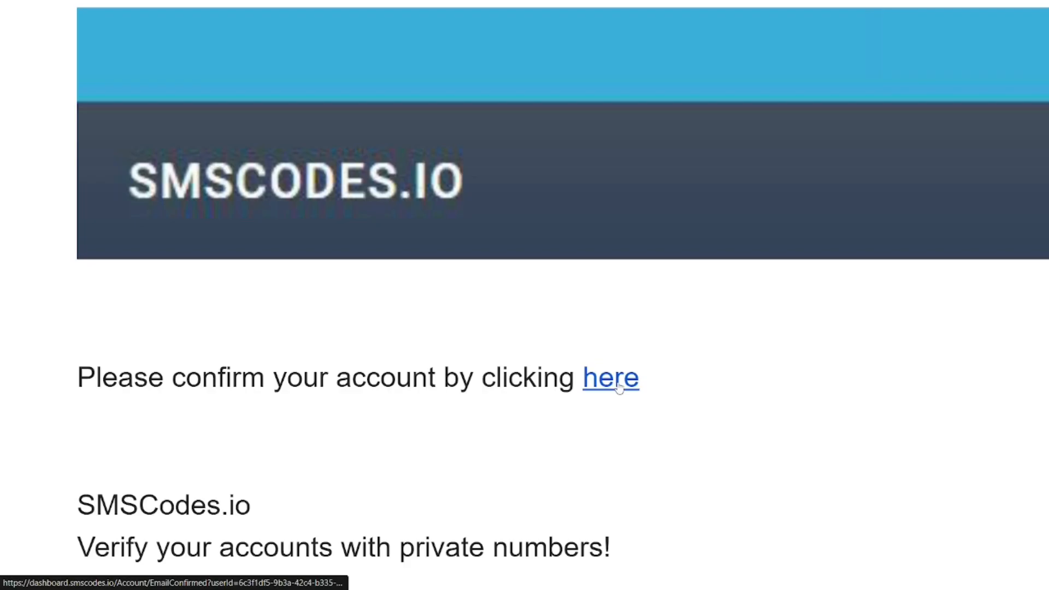
Confirm the account from the emailed link and log in to the dashboard
{"action": "left_click", "coordinate": [610, 378]}
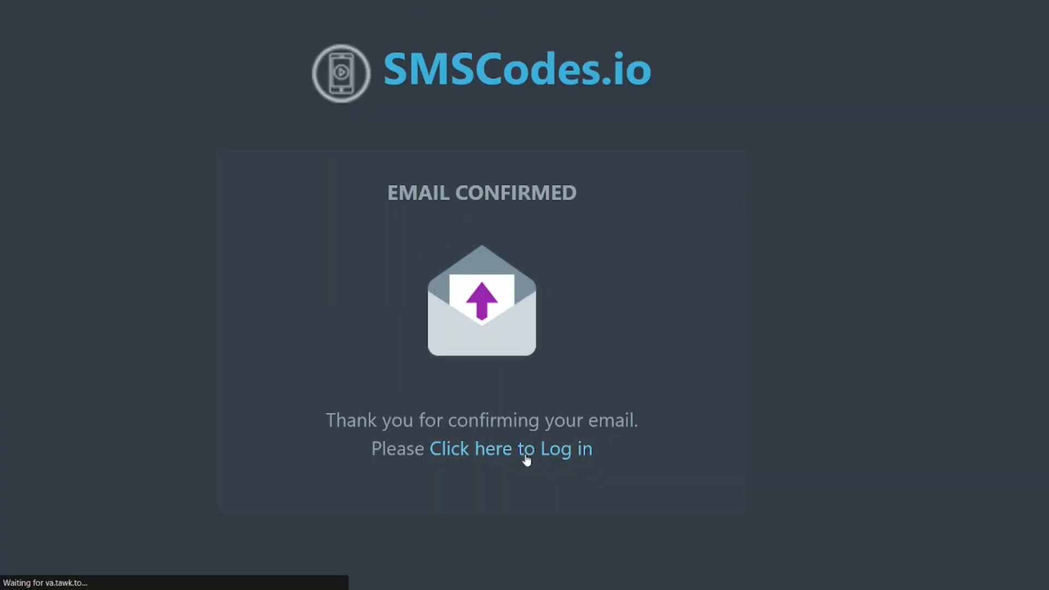
{"action": "left_click", "coordinate": [511, 449]}
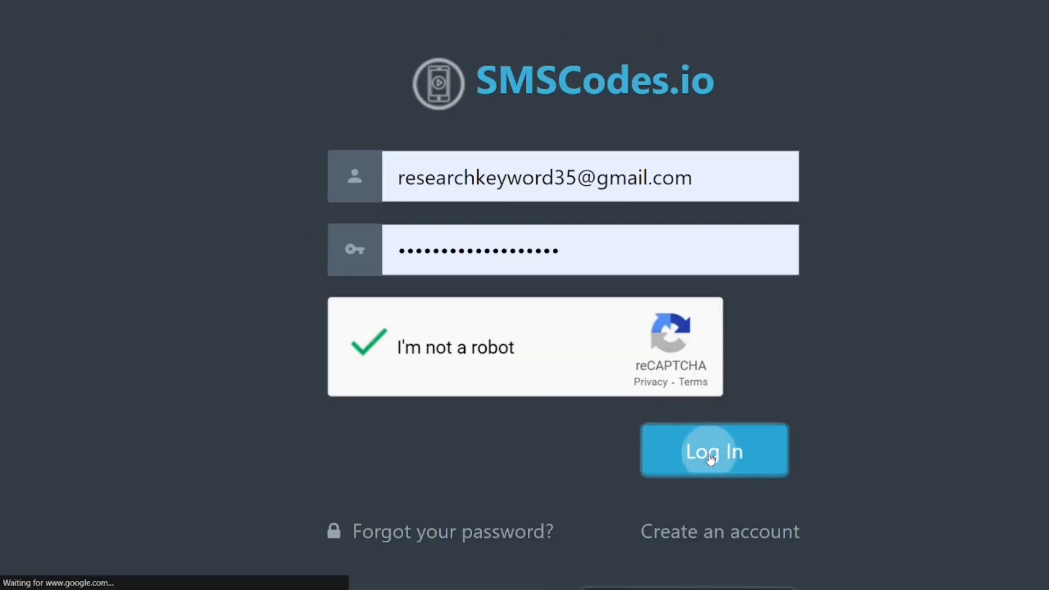
{"action": "left_click", "coordinate": [714, 451]}
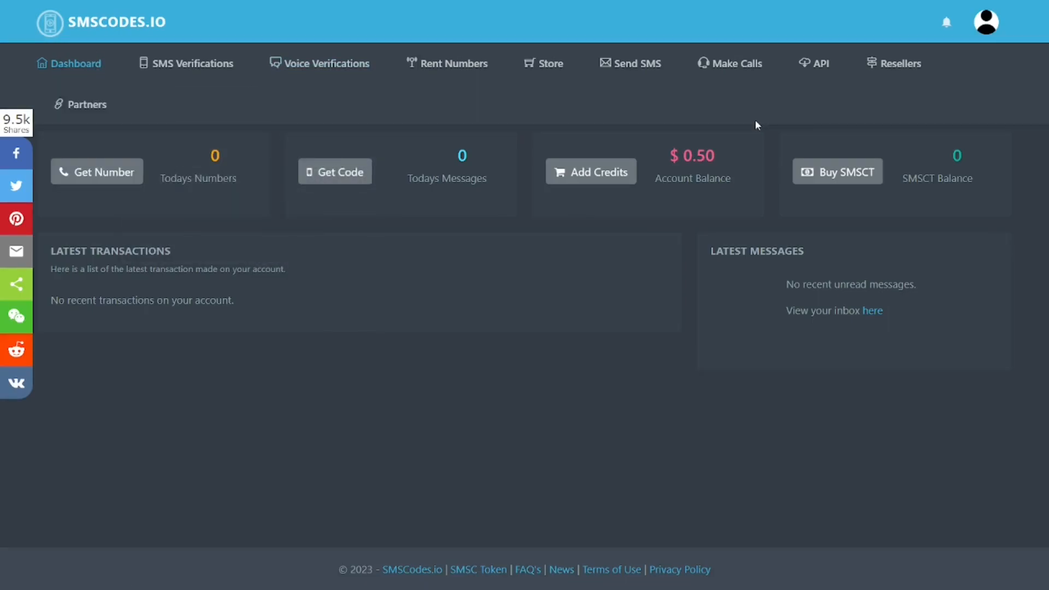
{"action": "mouse_move", "coordinate": [701, 171]}
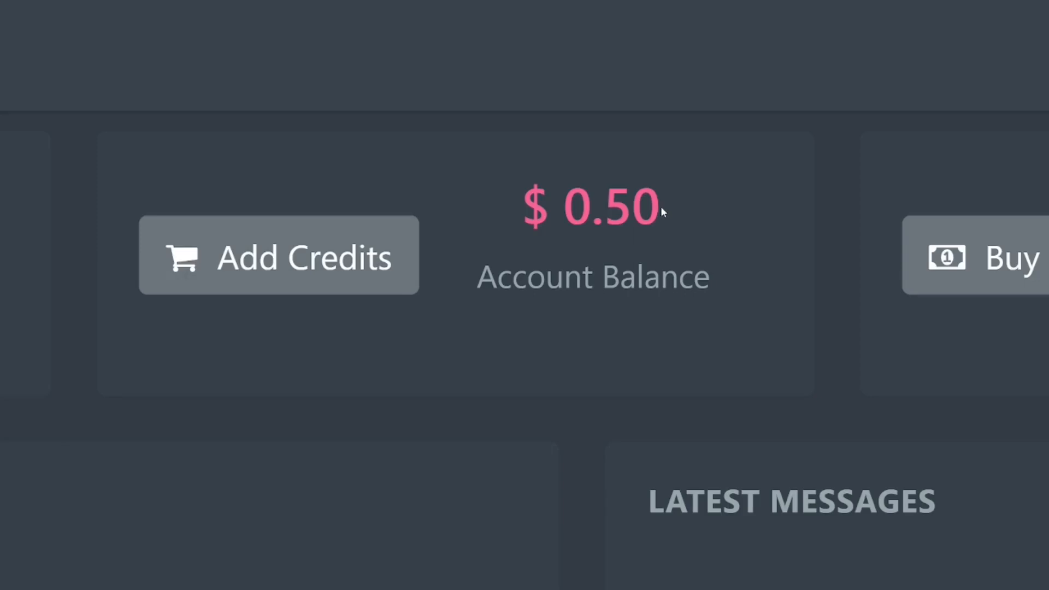
Highlight the $0.50 starting account balance on the dashboard
{"action": "double_click", "coordinate": [591, 206]}
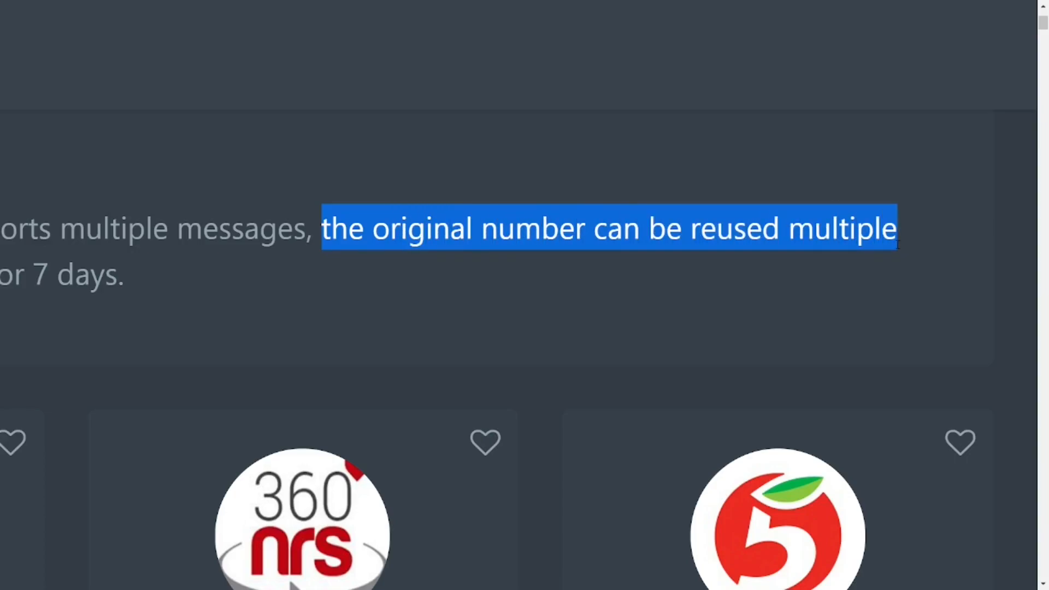
{"action": "scroll", "scroll_direction": "up", "scroll_amount": 3}
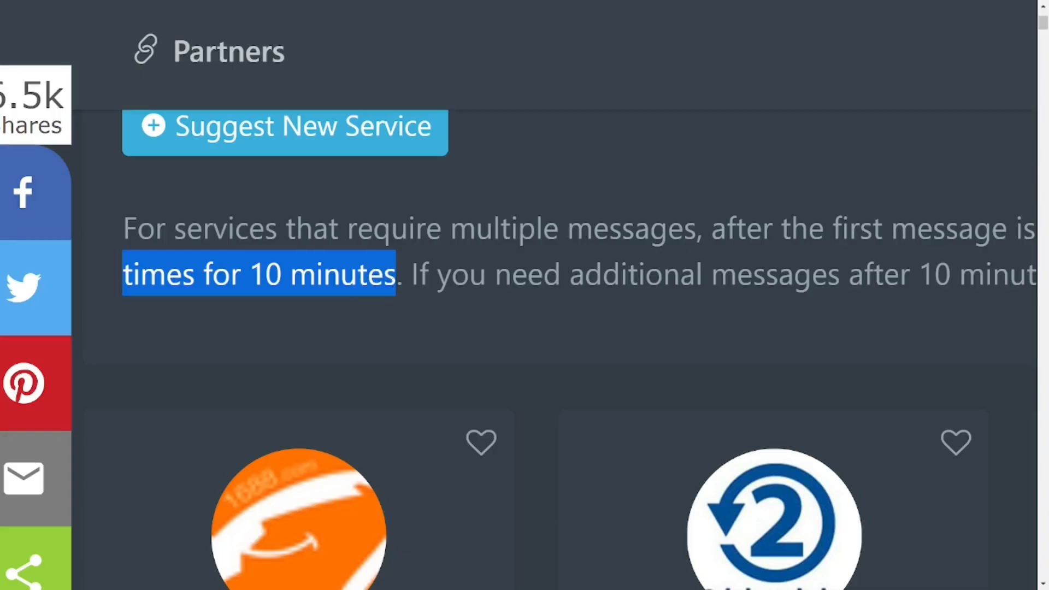
{"action": "scroll", "scroll_direction": "right", "scroll_amount": 3}
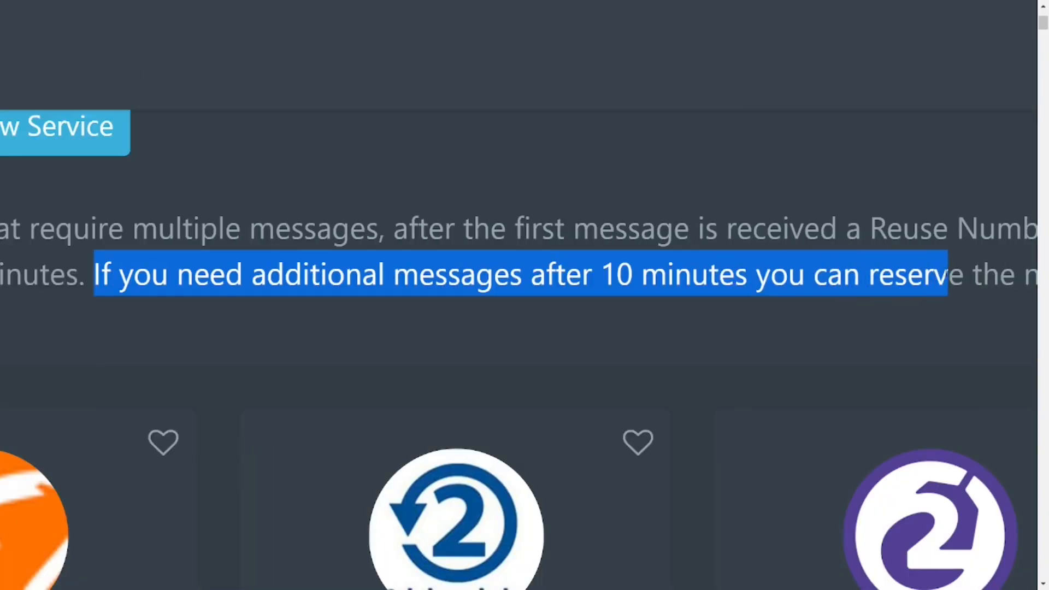
{"action": "scroll", "scroll_direction": "right", "scroll_amount": 3}
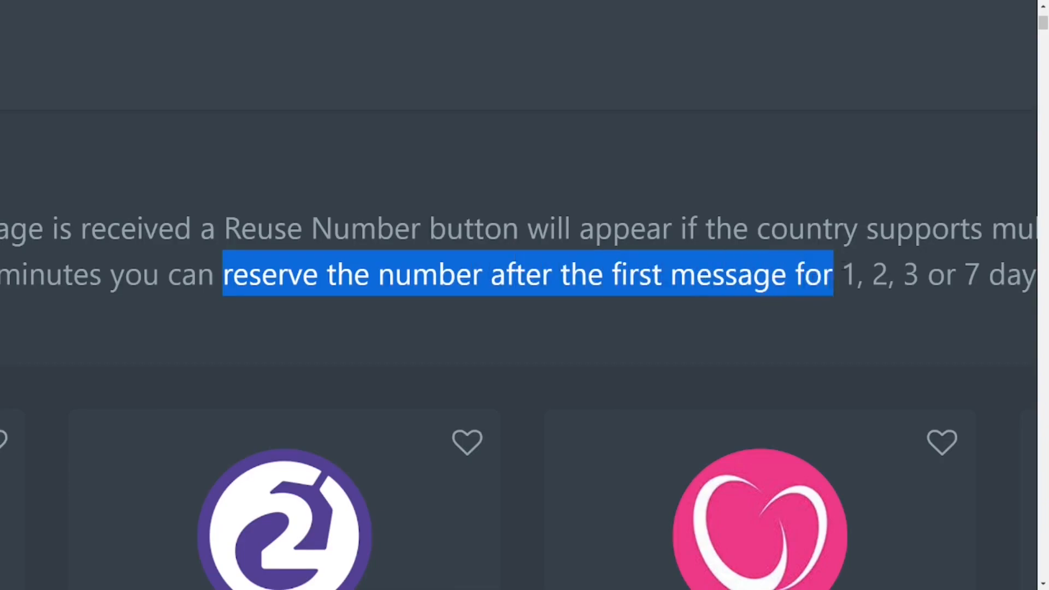
{"action": "scroll", "scroll_direction": "right", "scroll_amount": 3}
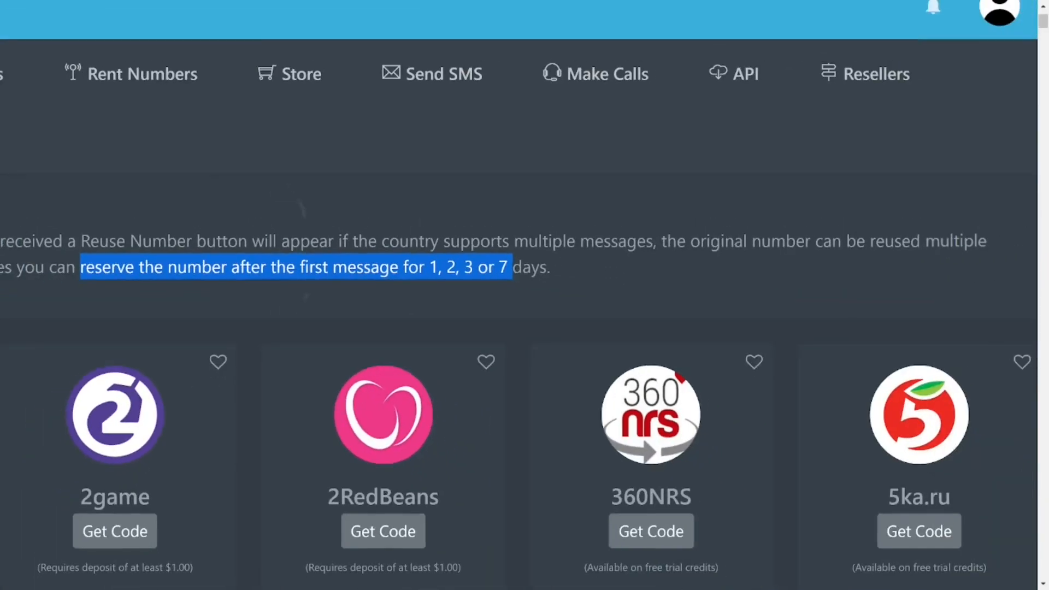
{"action": "scroll", "scroll_direction": "up", "scroll_amount": 3}
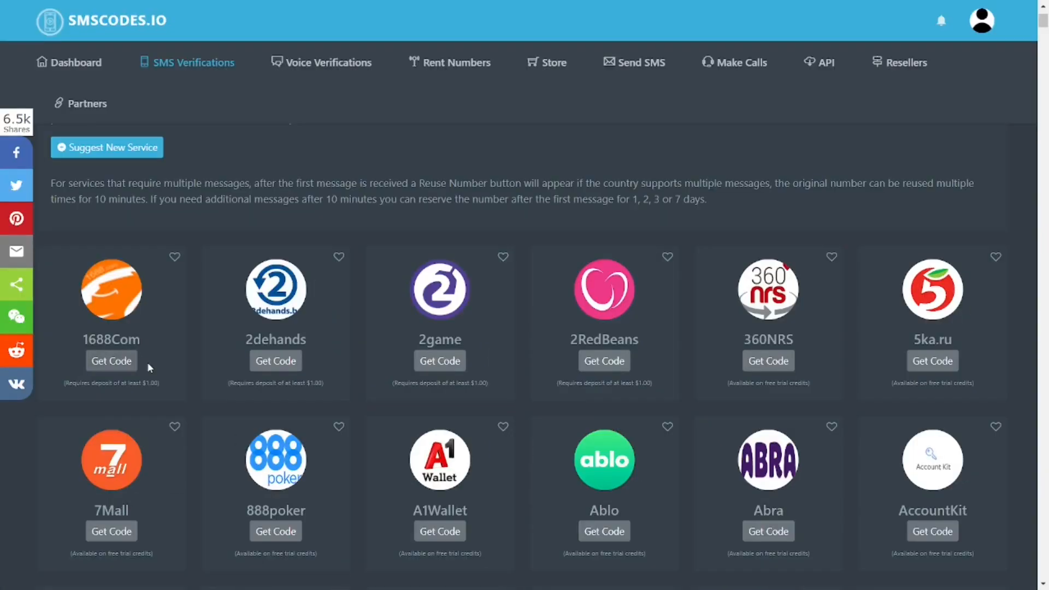
{"action": "mouse_move", "coordinate": [467, 353]}
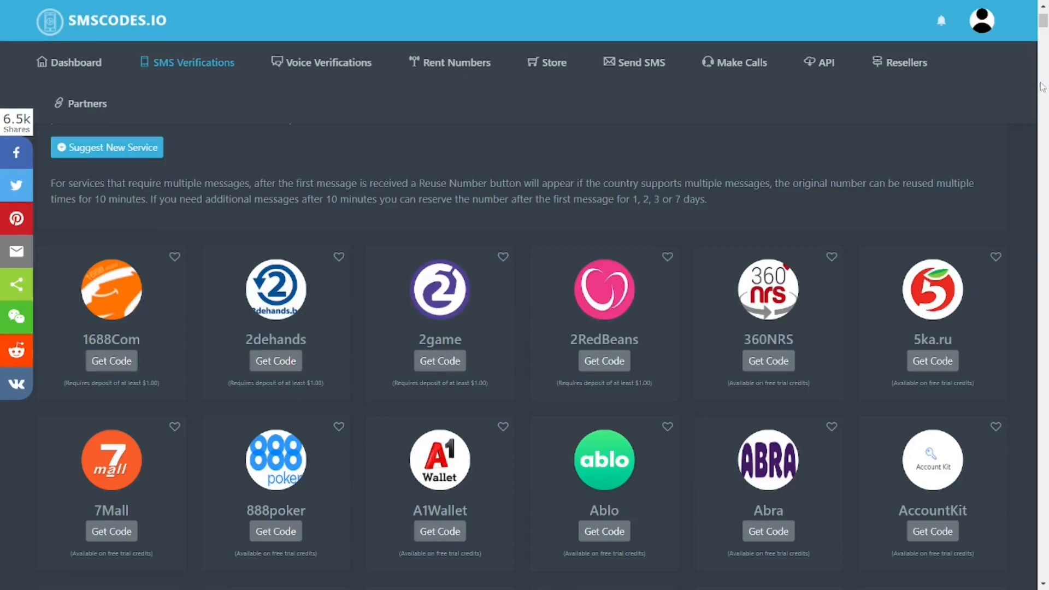
Scroll the services grid down toward the Paytm and Paypal cards
{"action": "scroll", "scroll_direction": "down", "scroll_amount": 3}
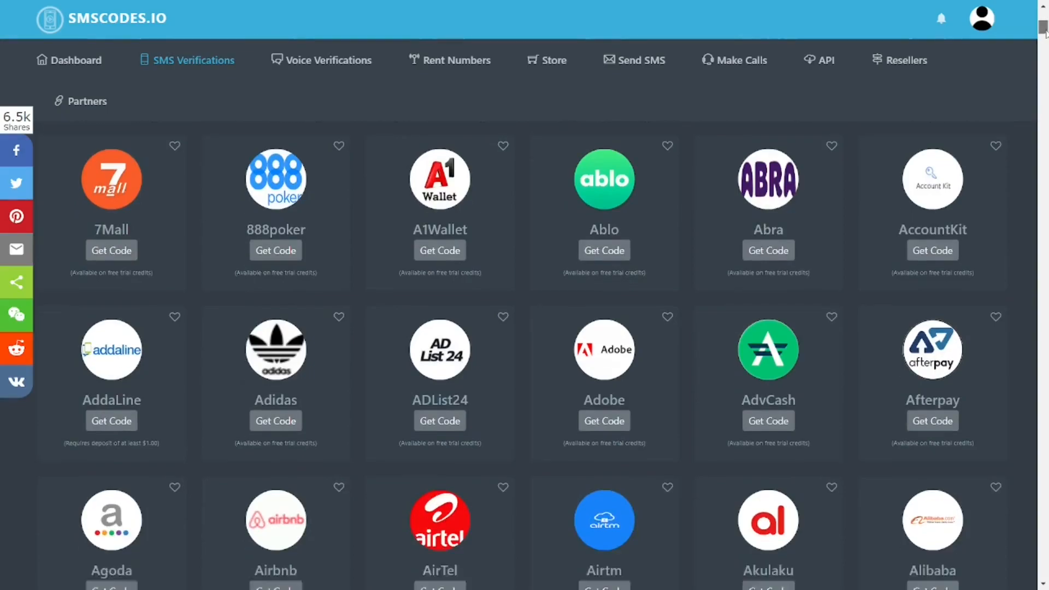
{"action": "scroll", "scroll_direction": "down", "scroll_amount": 3}
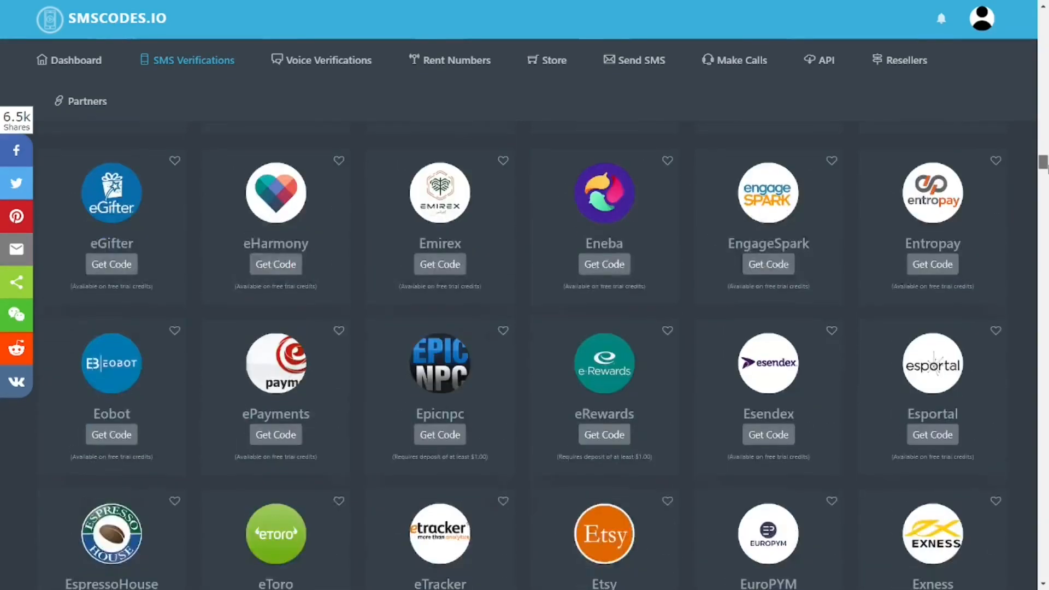
{"action": "scroll", "scroll_direction": "down", "scroll_amount": 3}
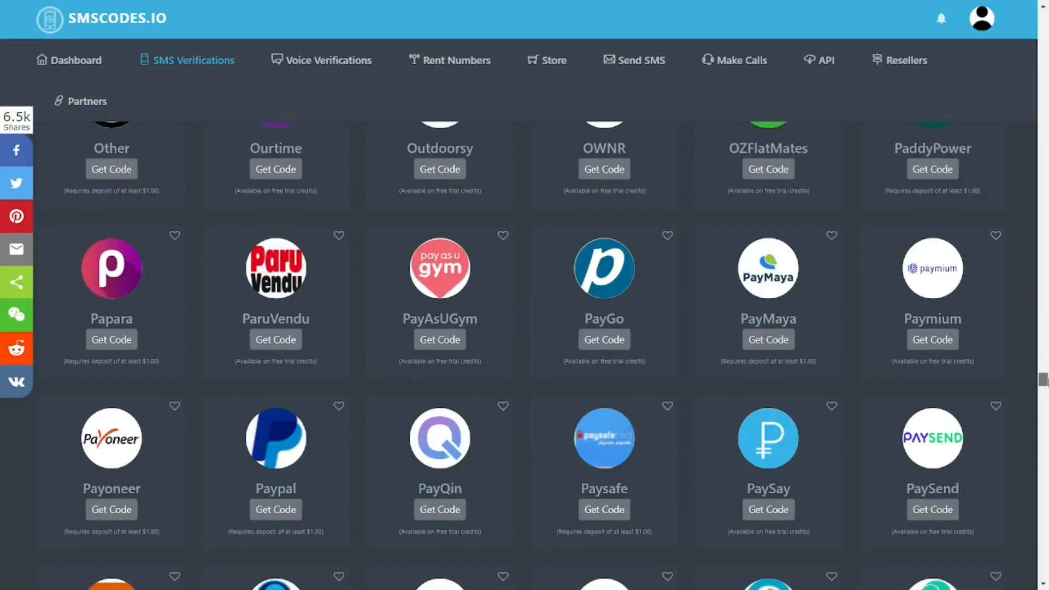
{"action": "scroll", "scroll_direction": "down", "scroll_amount": 3}
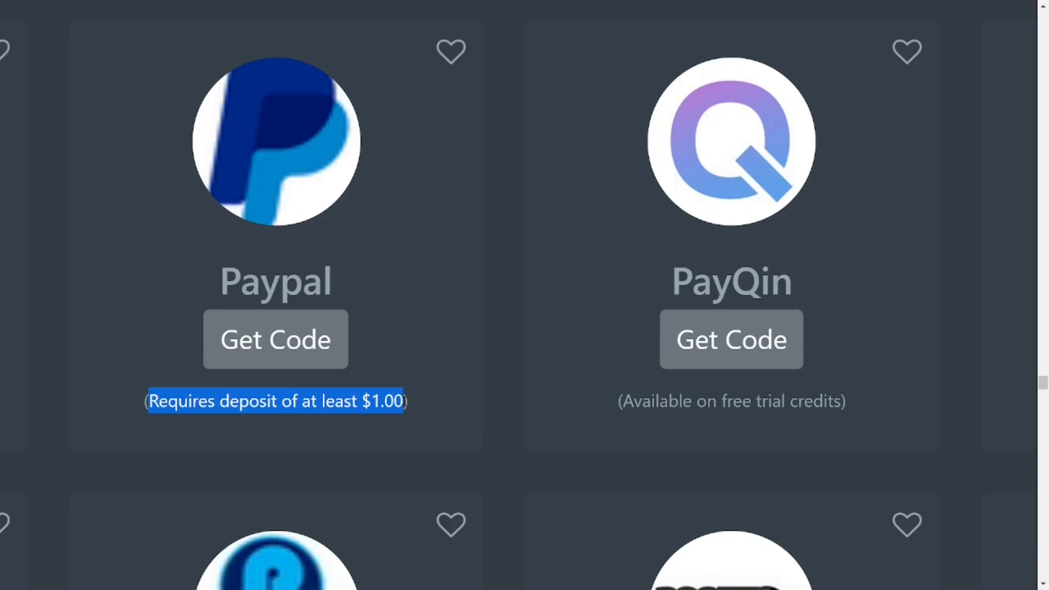
{"action": "mouse_move", "coordinate": [416, 383]}
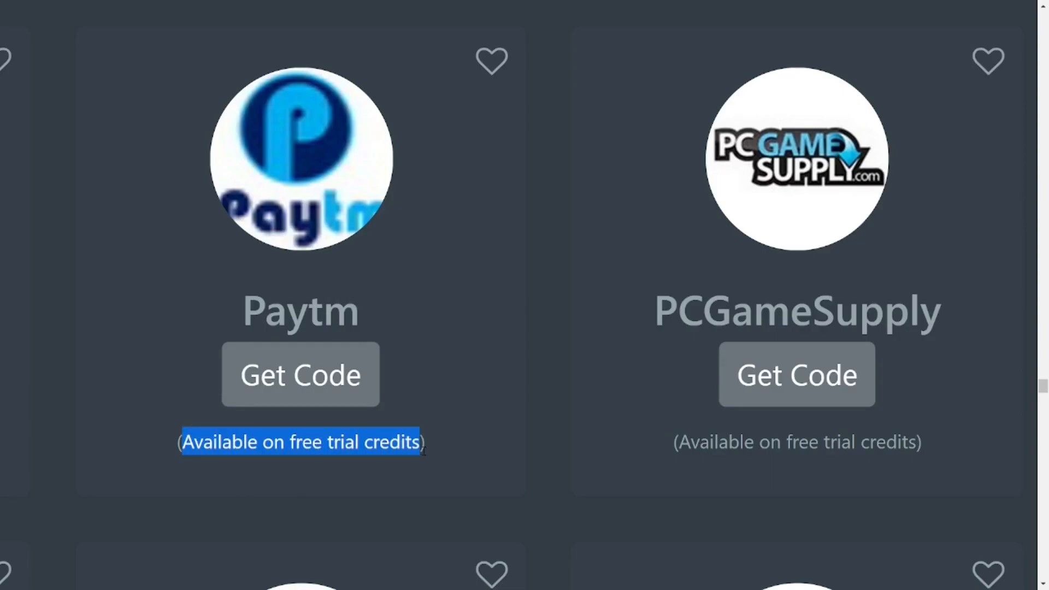
{"action": "mouse_move", "coordinate": [300, 375]}
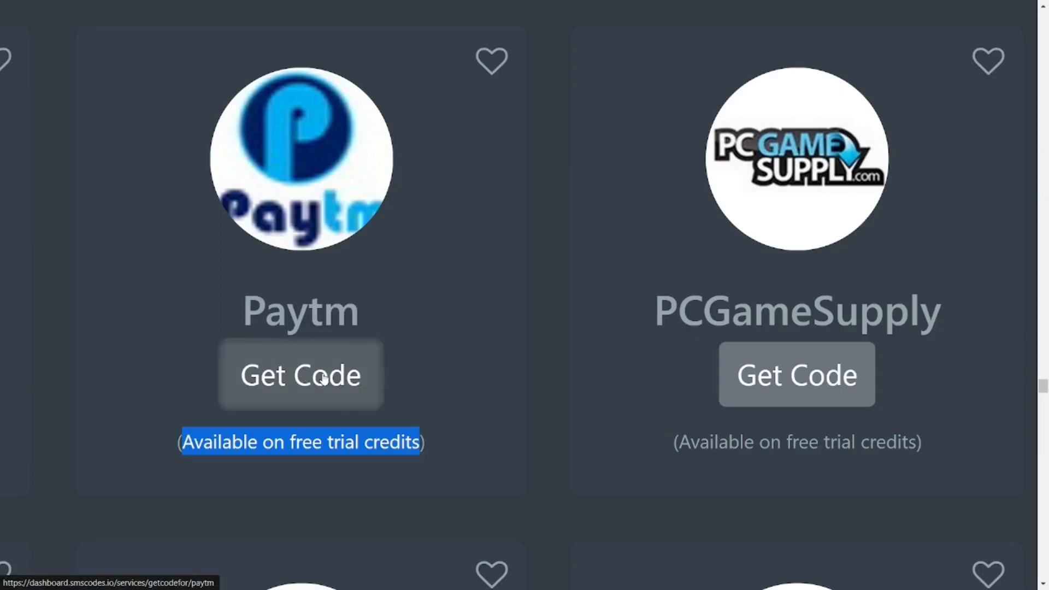
Go to the Paytm code page and reach the Phone Number Country dropdown
{"action": "left_click", "coordinate": [300, 375]}
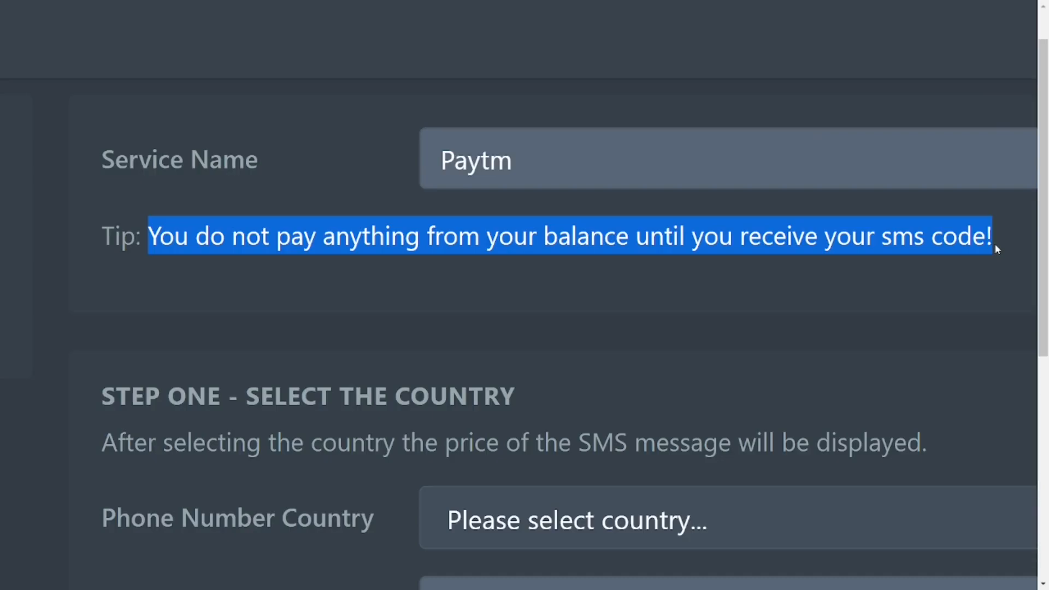
{"action": "scroll", "scroll_direction": "down", "scroll_amount": 3}
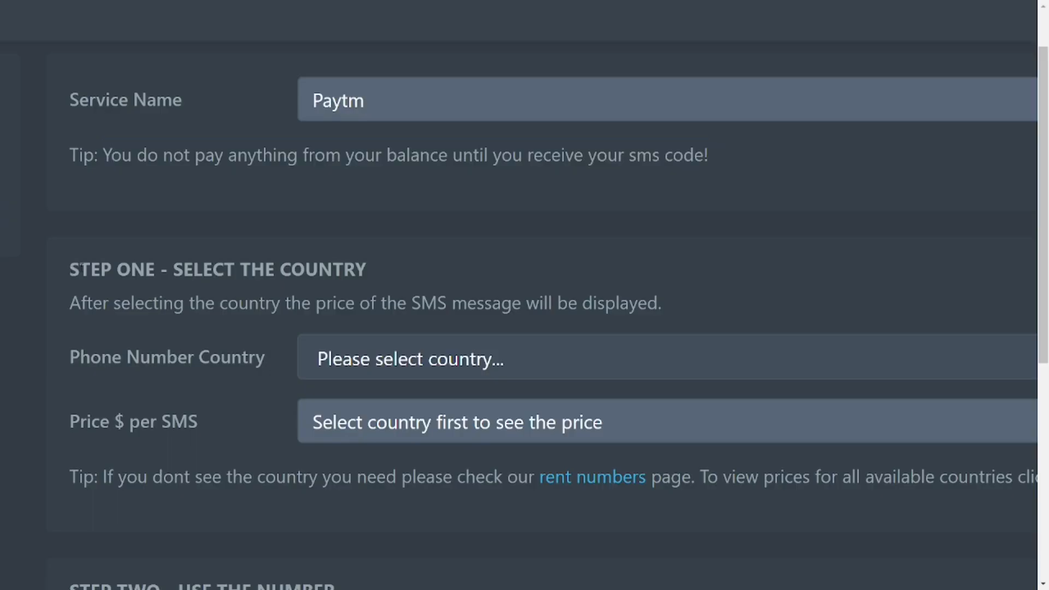
{"action": "double_click", "coordinate": [217, 269]}
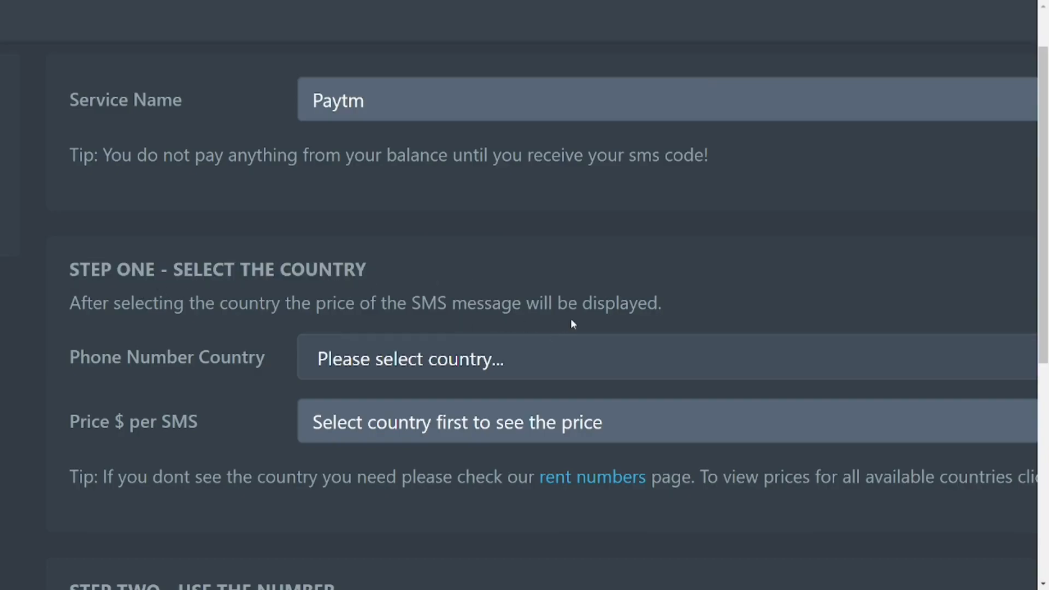
{"action": "mouse_move", "coordinate": [469, 332]}
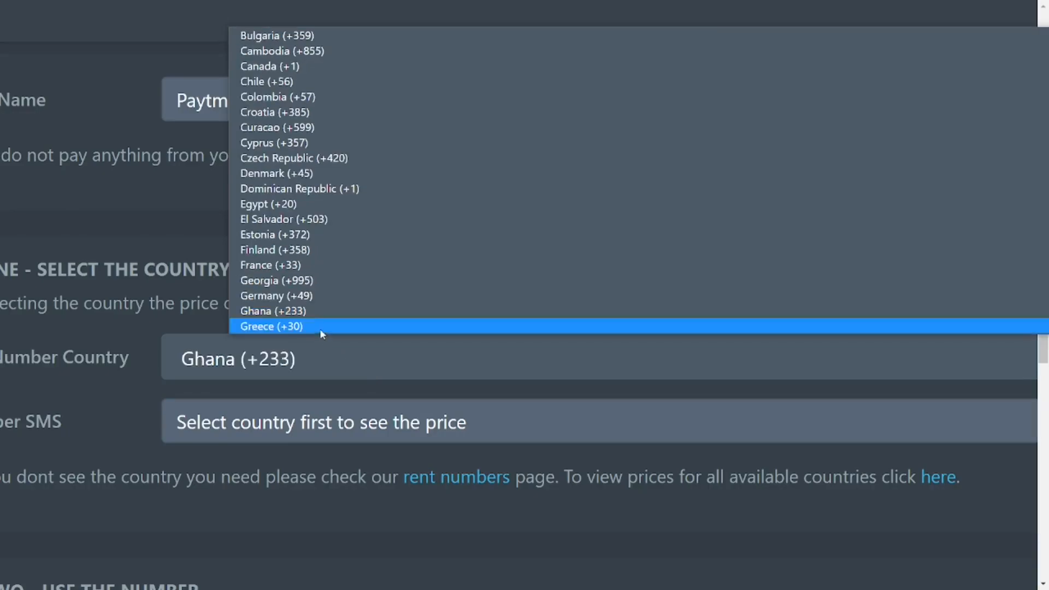
Choose Ghana (+233) for Paytm and dismiss the Low Balance warning
{"action": "left_click", "coordinate": [271, 327]}
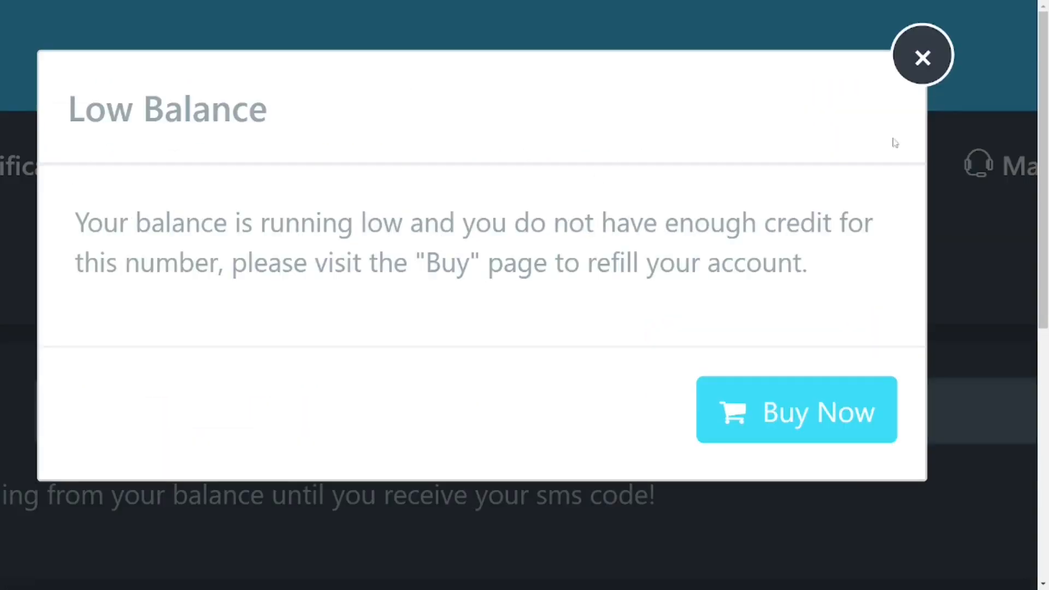
{"action": "mouse_move", "coordinate": [922, 56]}
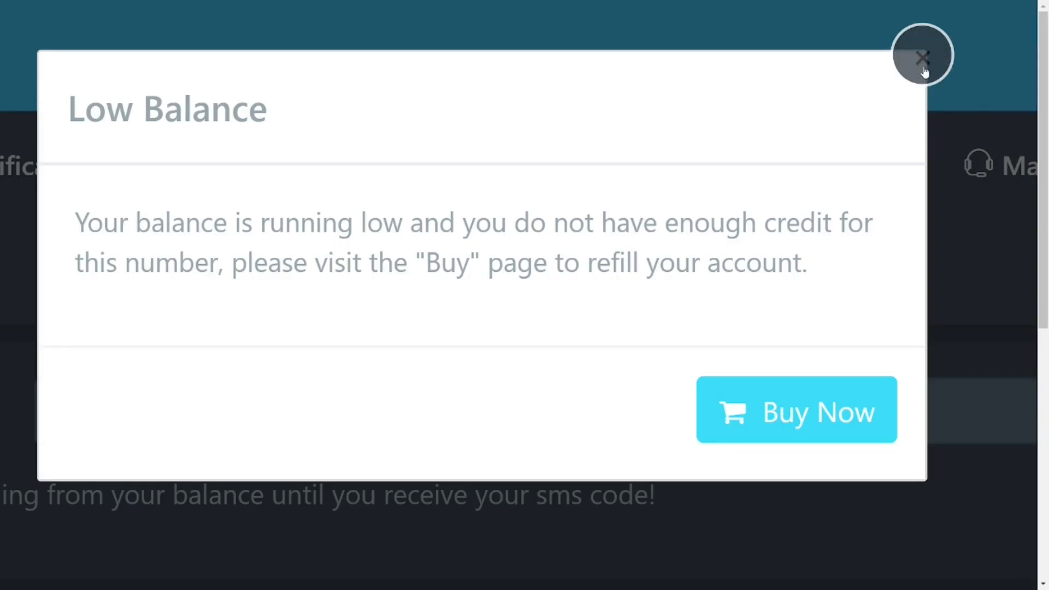
{"action": "mouse_move", "coordinate": [882, 124]}
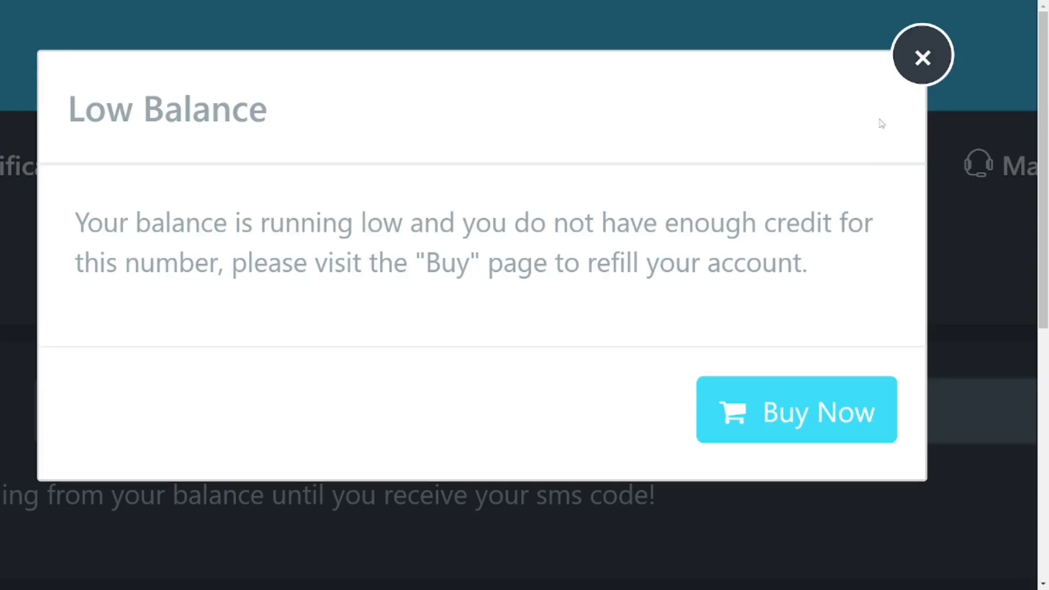
{"action": "left_click", "coordinate": [922, 56]}
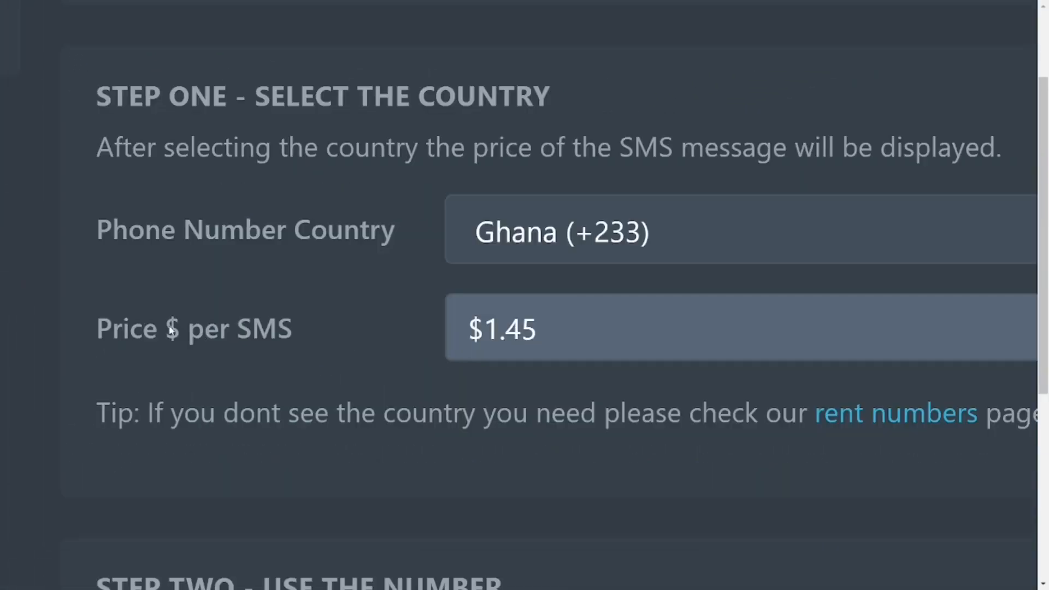
{"action": "mouse_move", "coordinate": [409, 382]}
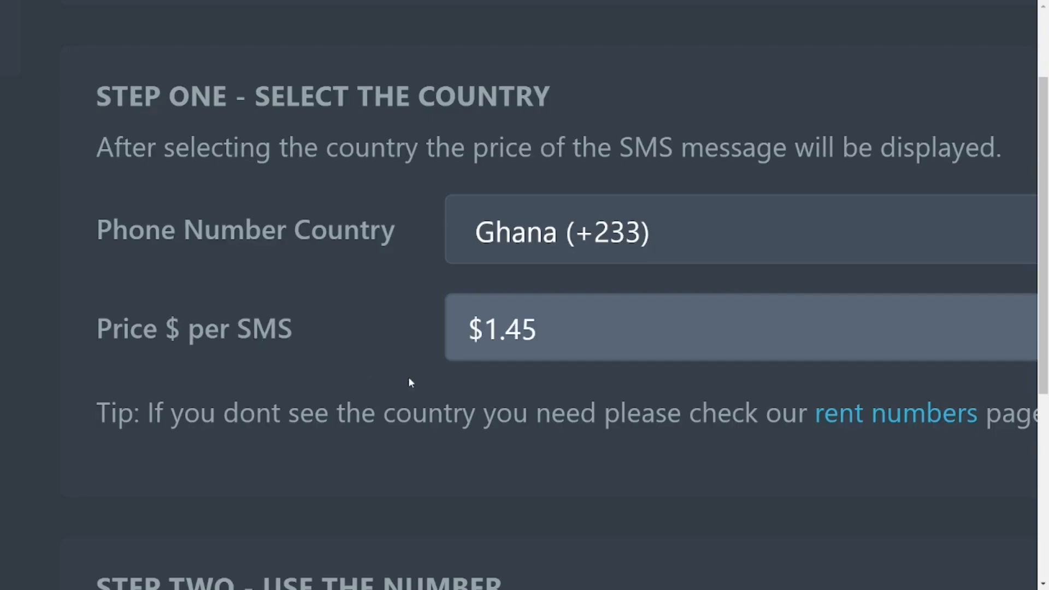
Highlight the Ghana $1.45 per SMS price and the Step Two / Step Three headings
{"action": "double_click", "coordinate": [514, 329]}
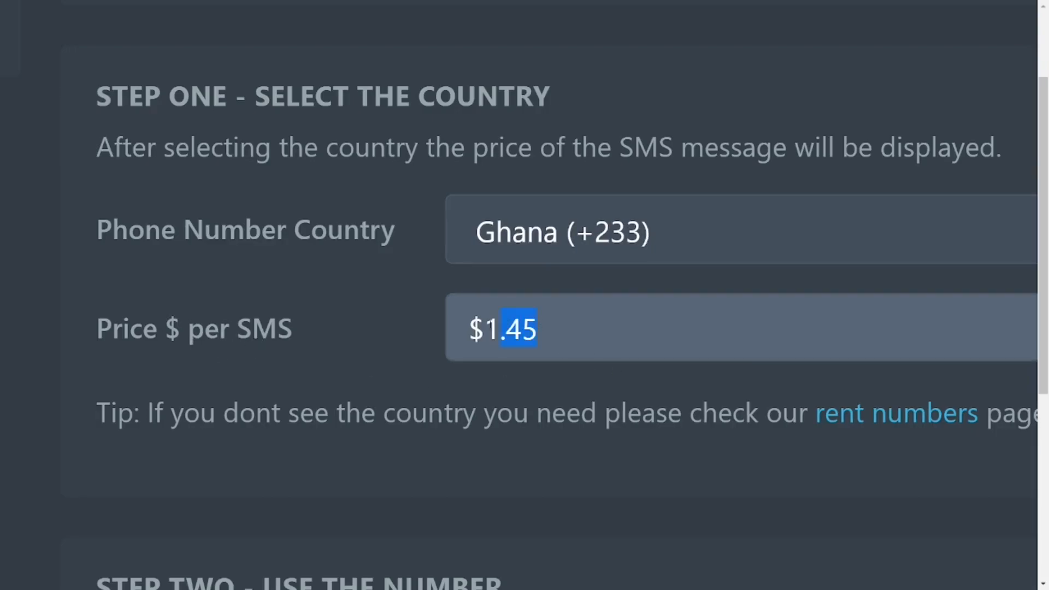
{"action": "double_click", "coordinate": [502, 329]}
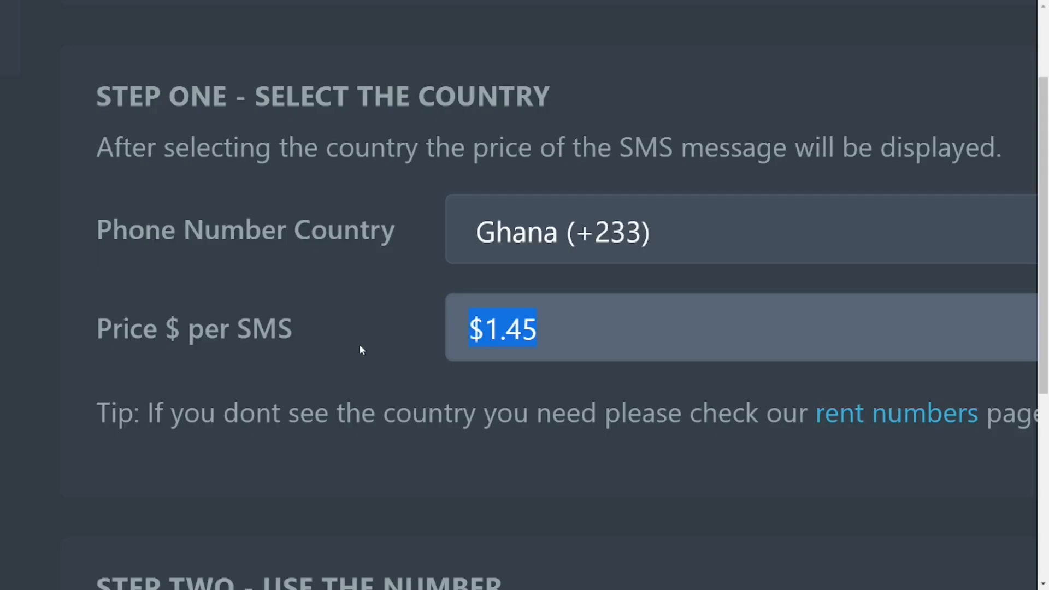
{"action": "scroll", "scroll_direction": "down", "scroll_amount": 3}
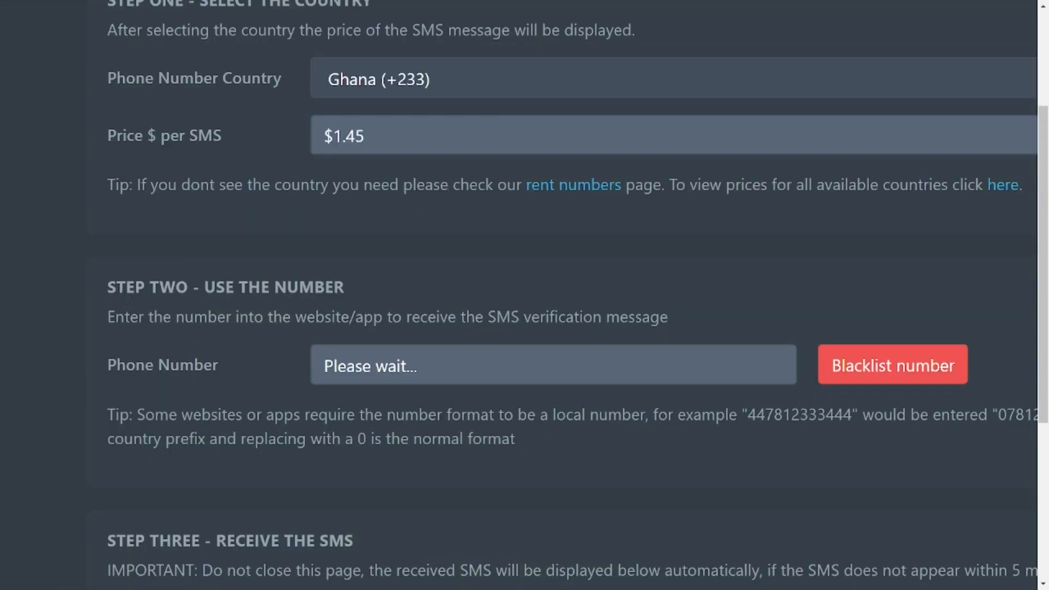
{"action": "double_click", "coordinate": [234, 286]}
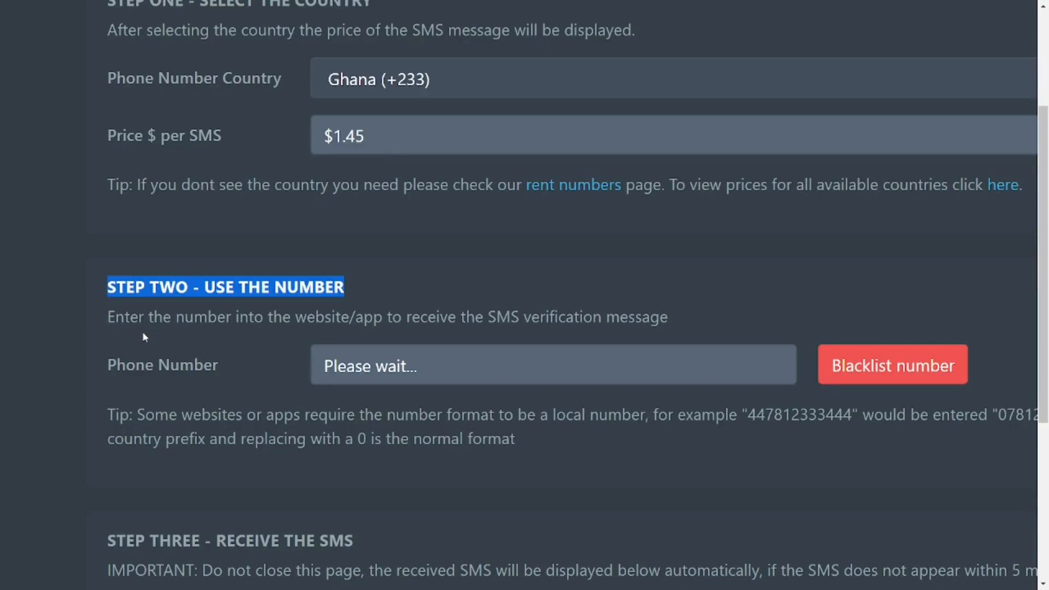
{"action": "mouse_move", "coordinate": [263, 377]}
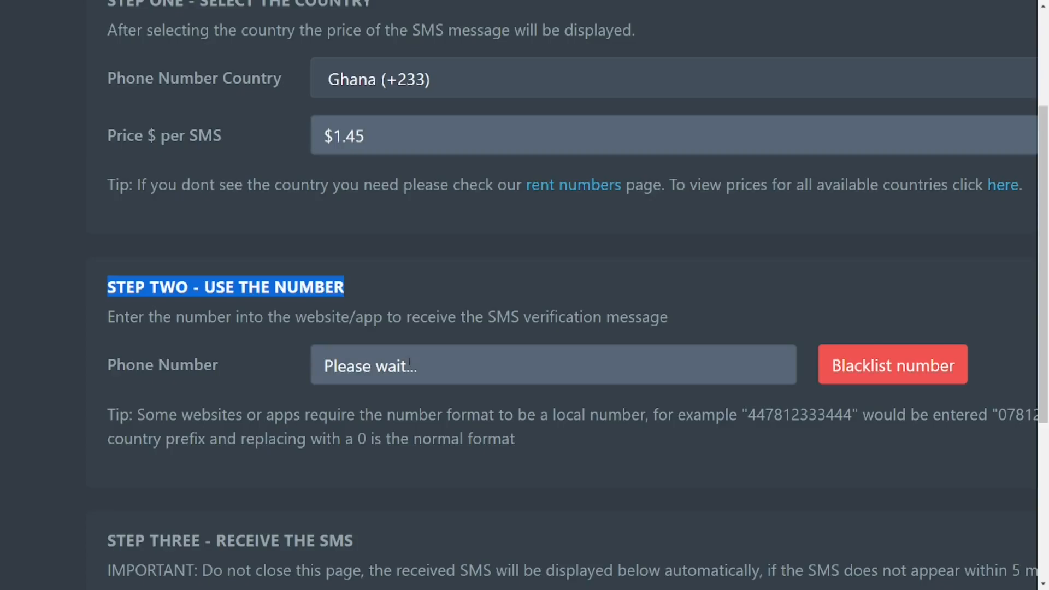
{"action": "mouse_move", "coordinate": [456, 391]}
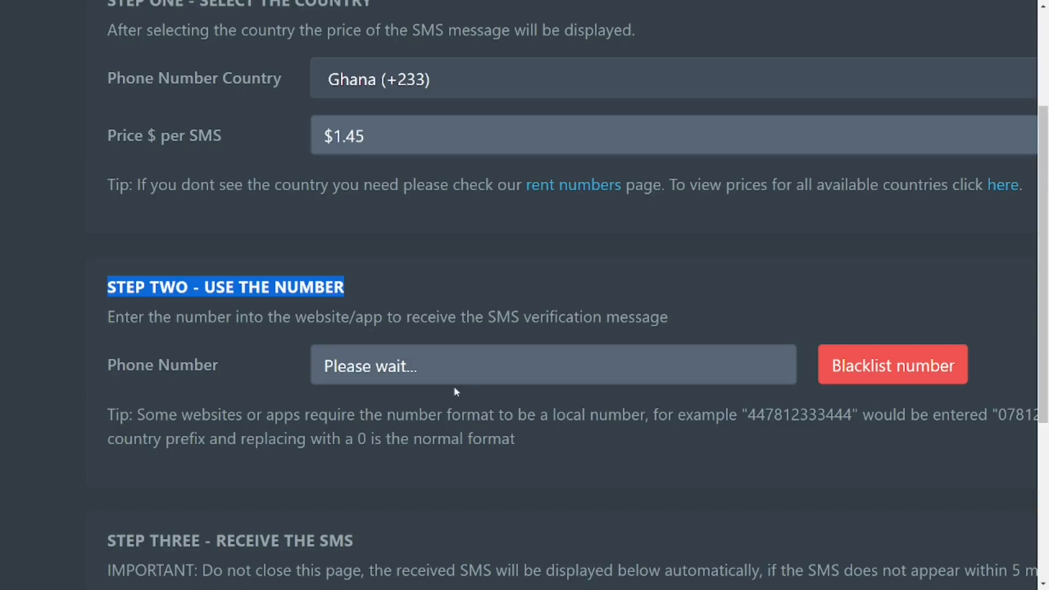
{"action": "scroll", "scroll_direction": "down", "scroll_amount": 3}
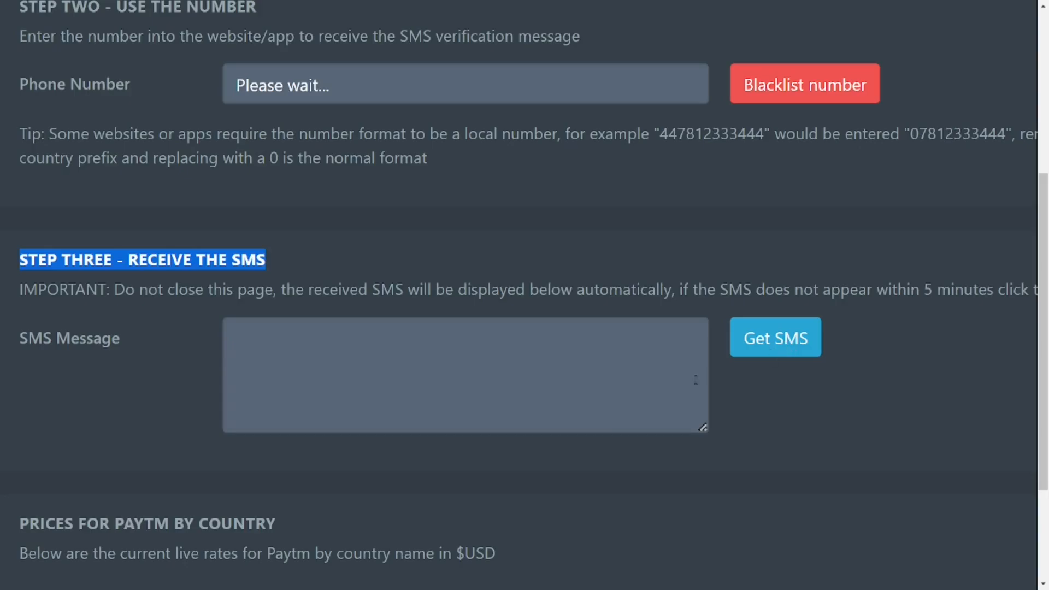
Reach the Prices for Paytm by Country section: Netherlands $0.50, Philippines $0.40, UK $0.50
{"action": "scroll", "scroll_direction": "down", "scroll_amount": 3}
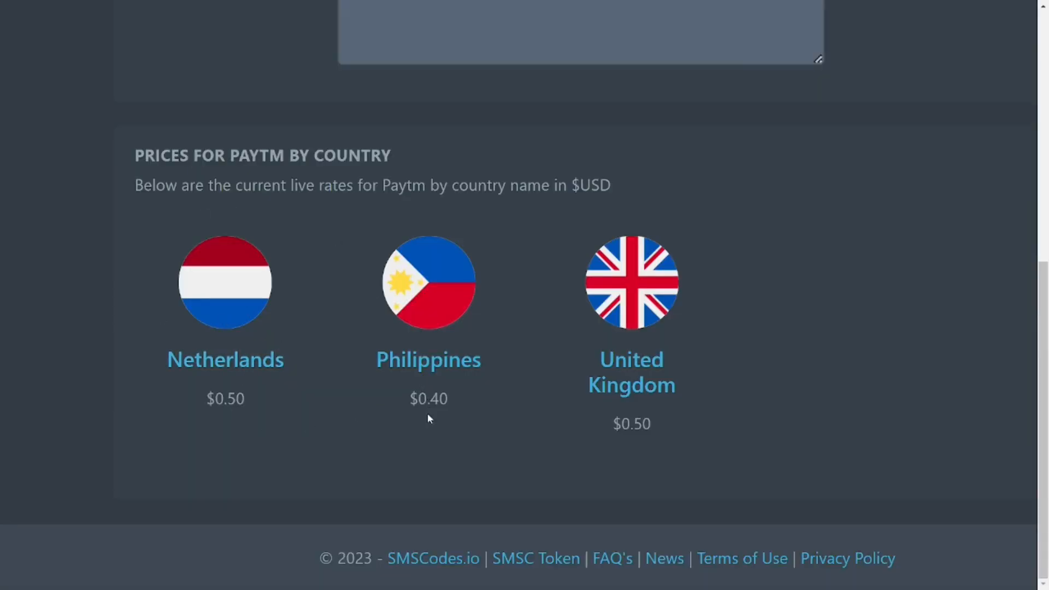
{"action": "mouse_move", "coordinate": [948, 374]}
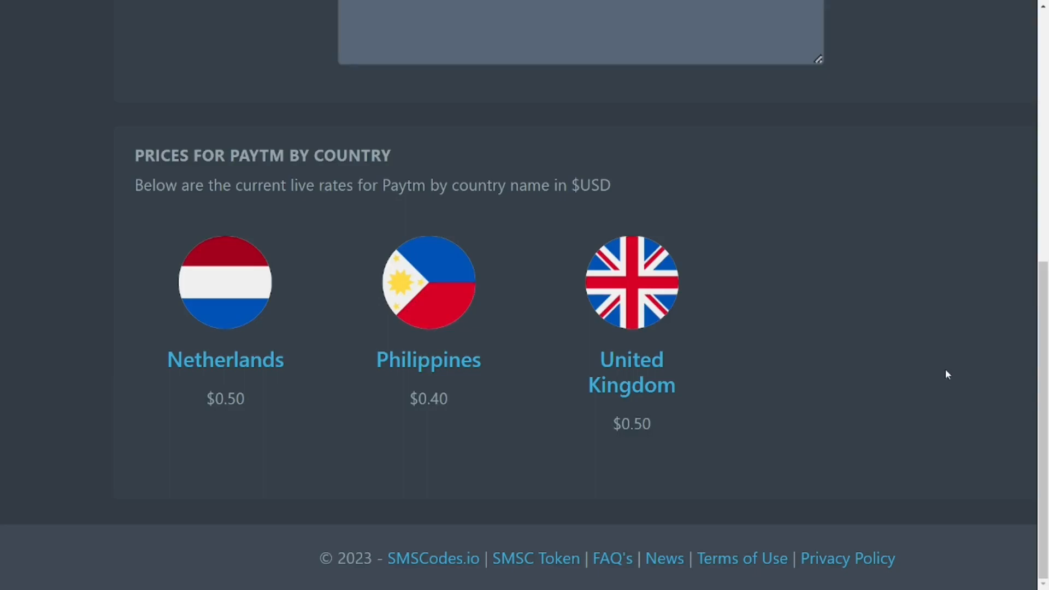
{"action": "mouse_move", "coordinate": [728, 261]}
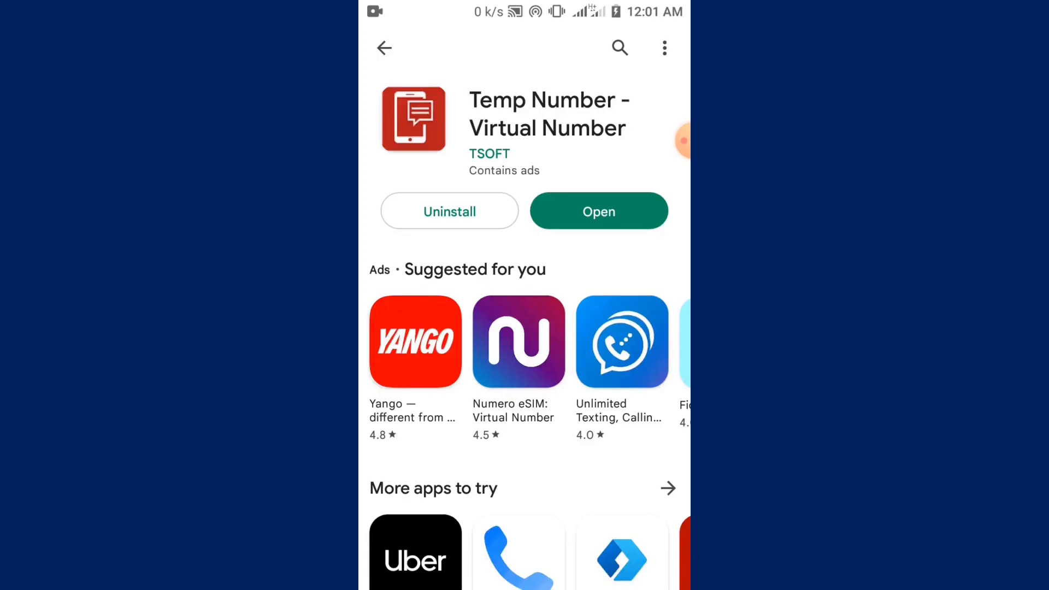
Launch the installed Temp Number - Virtual Number app from its store page
{"action": "left_click", "coordinate": [598, 211]}
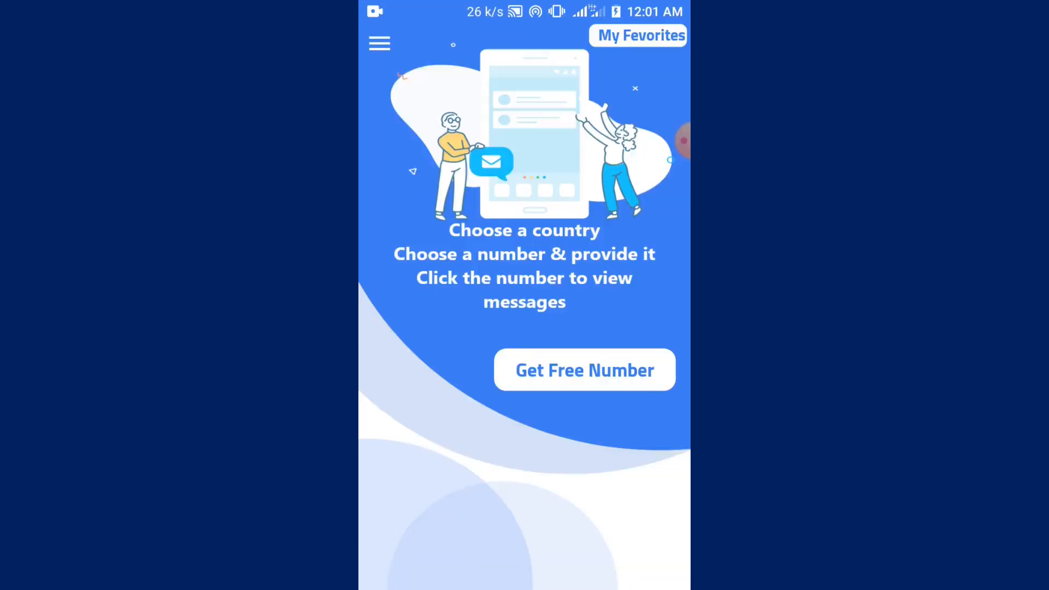
Start Get Free Number and look through the Select a Country list
{"action": "left_click", "coordinate": [583, 370]}
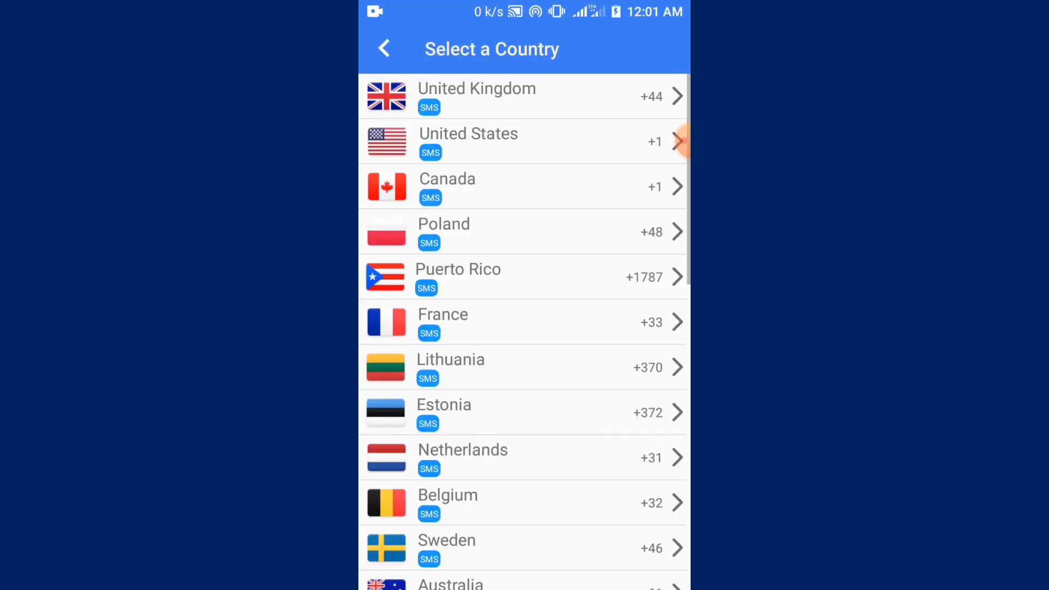
{"action": "scroll", "scroll_direction": "up", "scroll_amount": 3}
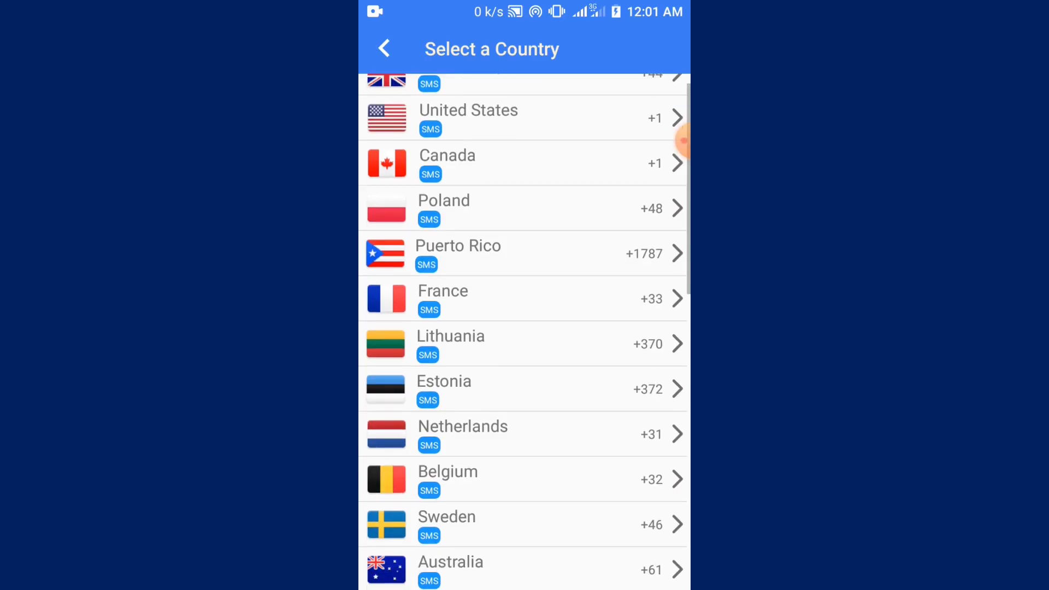
{"action": "scroll", "scroll_direction": "down", "scroll_amount": 3}
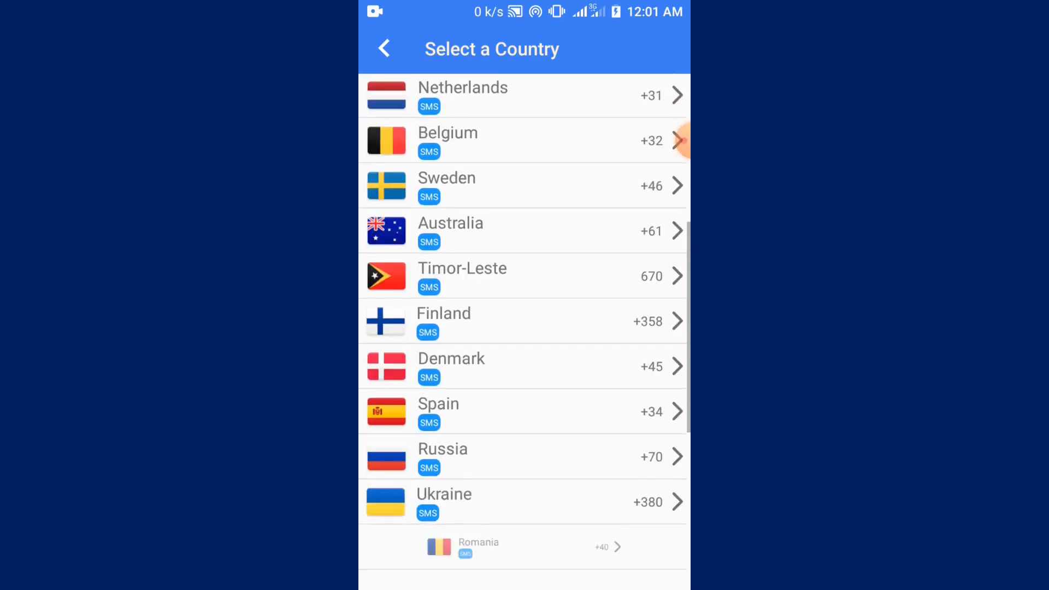
{"action": "scroll", "scroll_direction": "down", "scroll_amount": 3}
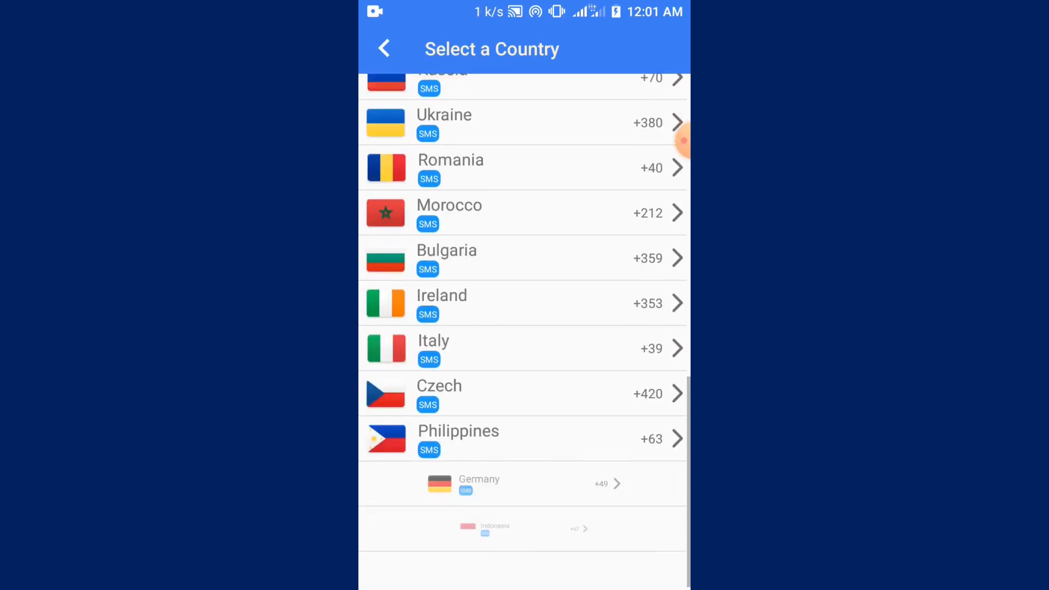
{"action": "scroll", "scroll_direction": "up", "scroll_amount": 3}
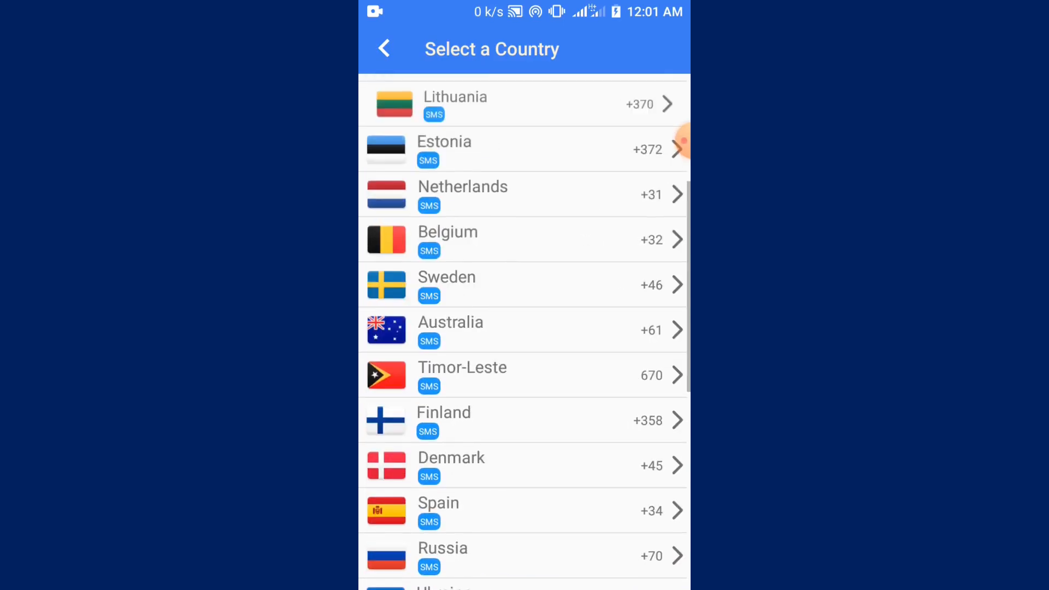